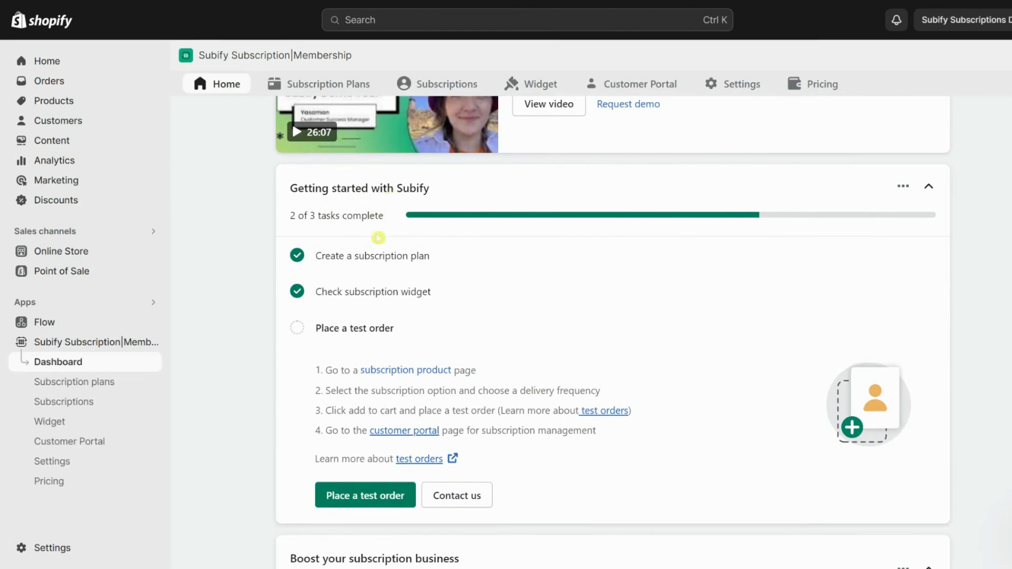
# Create a new subscription plan from the Subscription Plans list and name it 'new'
pyautogui.click(373, 255)
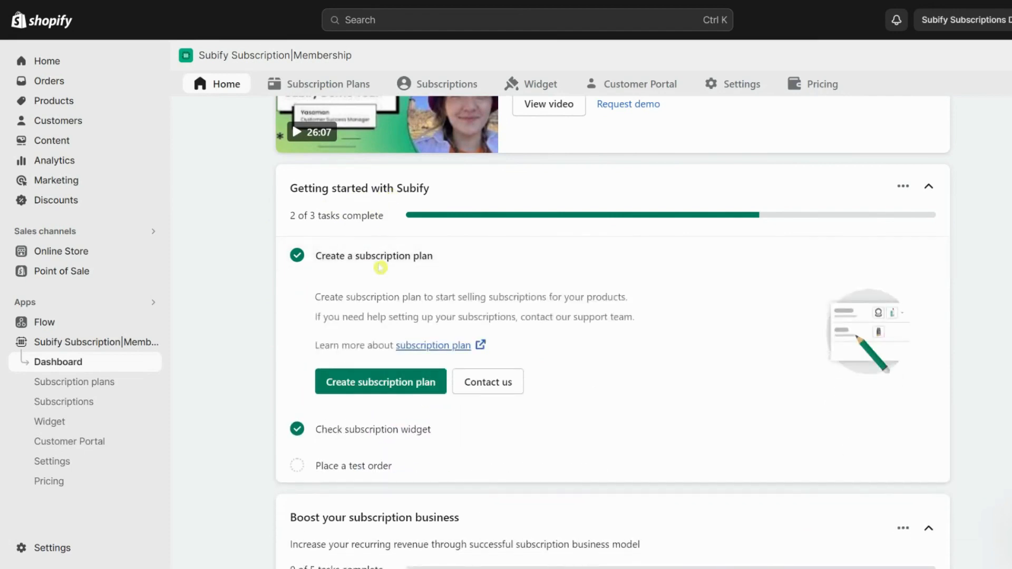
pyautogui.moveTo(437, 287)
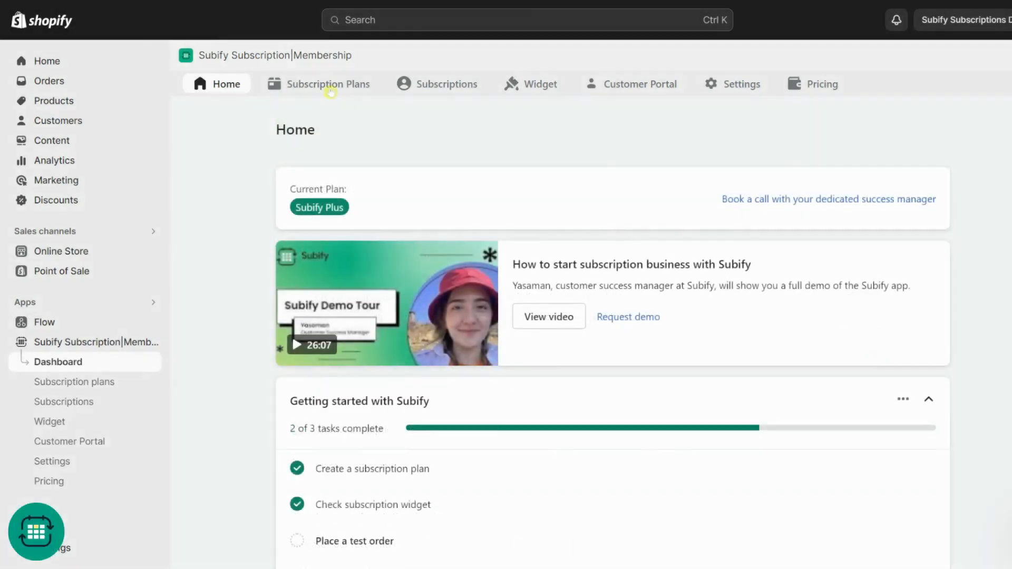
pyautogui.click(327, 83)
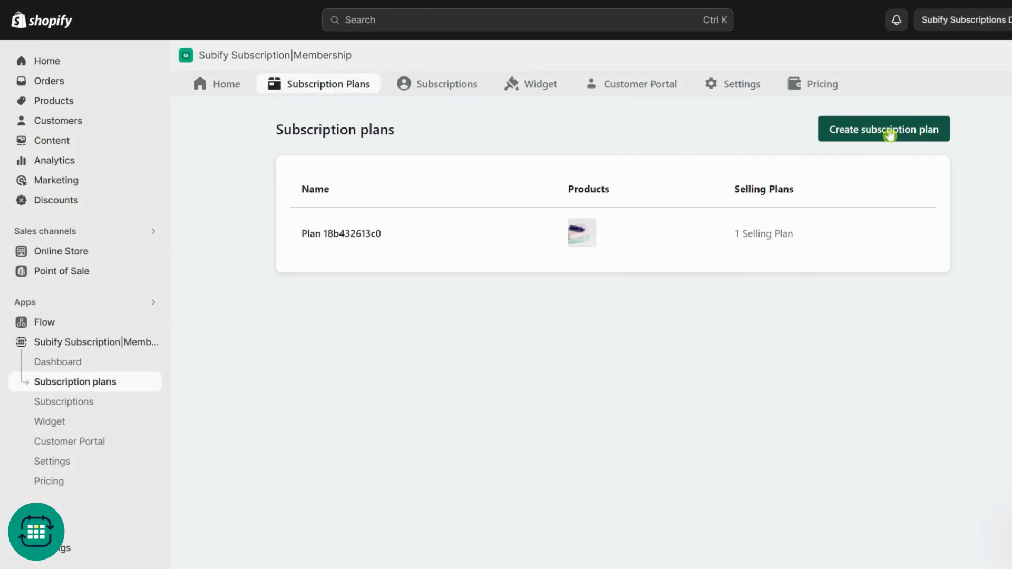
pyautogui.click(883, 129)
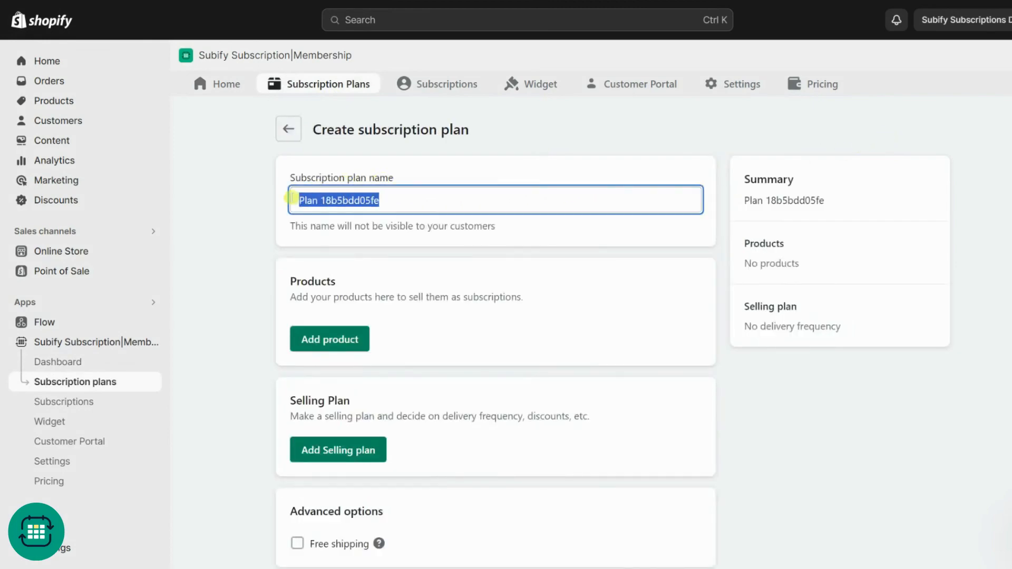
pyautogui.write('new')
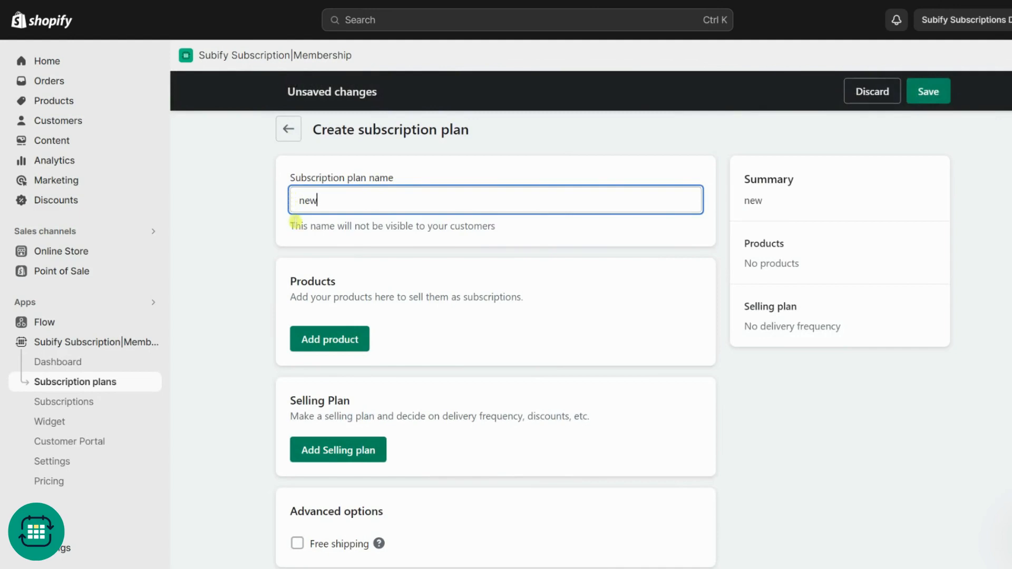
pyautogui.moveTo(504, 319)
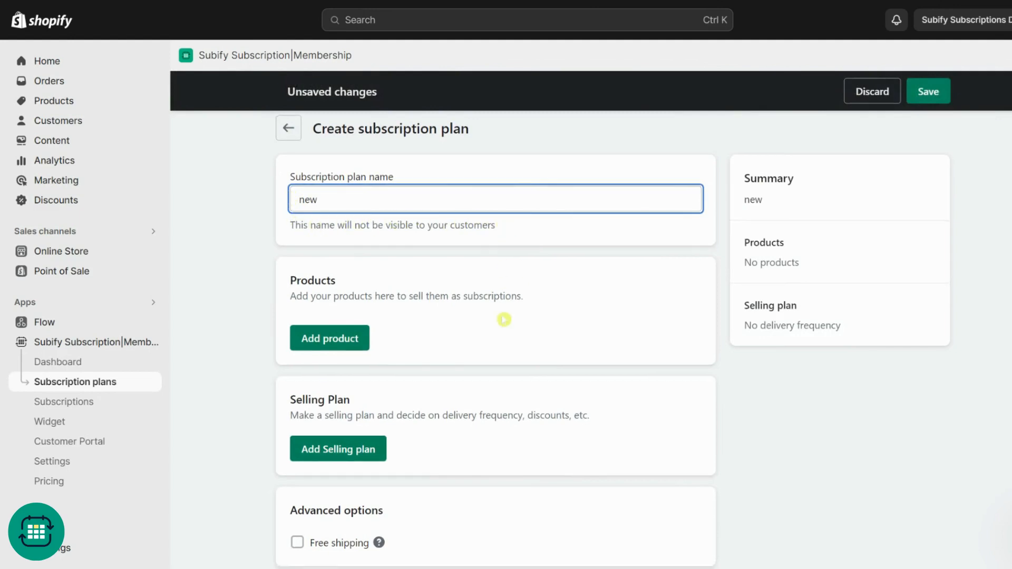
# Search 'coffee' in the product picker and add BLUE BUTTLE COFFEE, Roasters Coffee and Ethiopia coffee
pyautogui.click(329, 337)
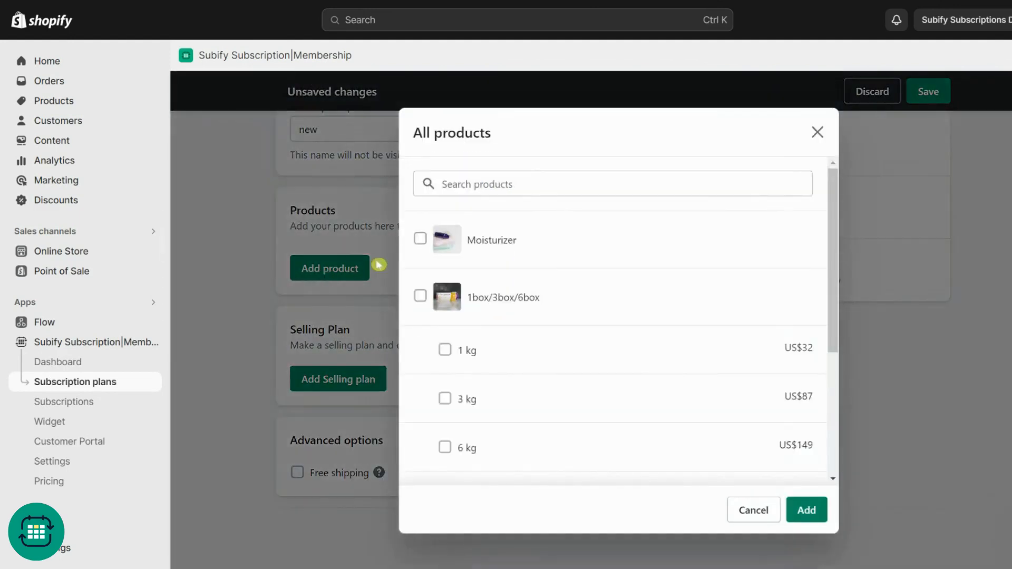
pyautogui.write('coffee')
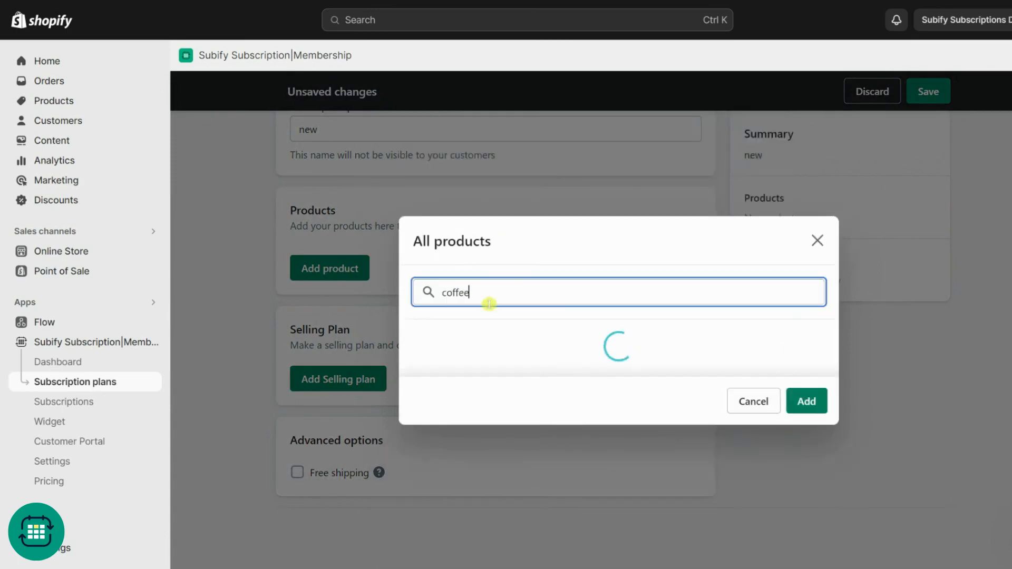
pyautogui.click(420, 295)
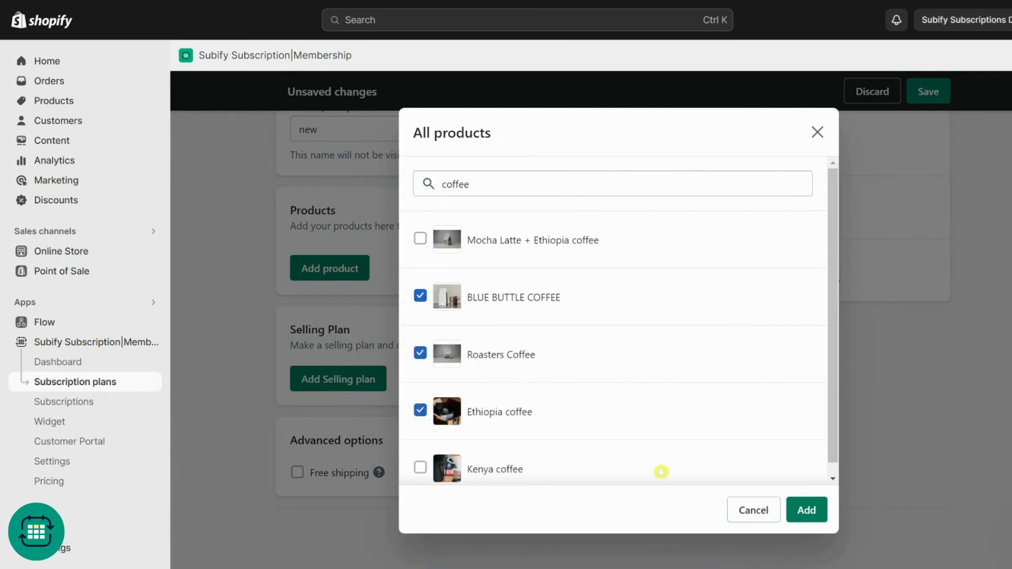
pyautogui.click(806, 510)
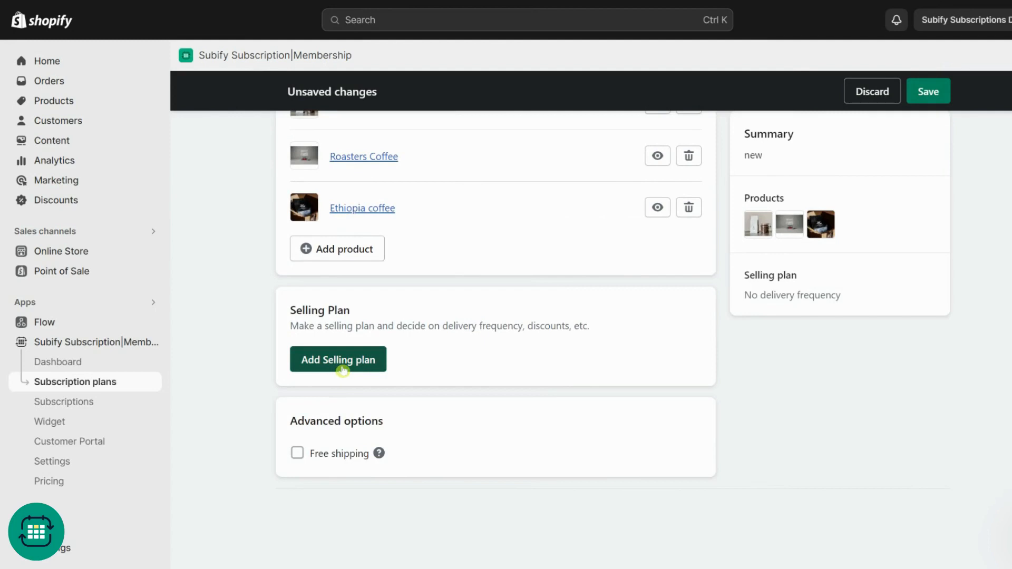
# Start a selling plan with an order frequency of 5 Week(s)
pyautogui.click(337, 359)
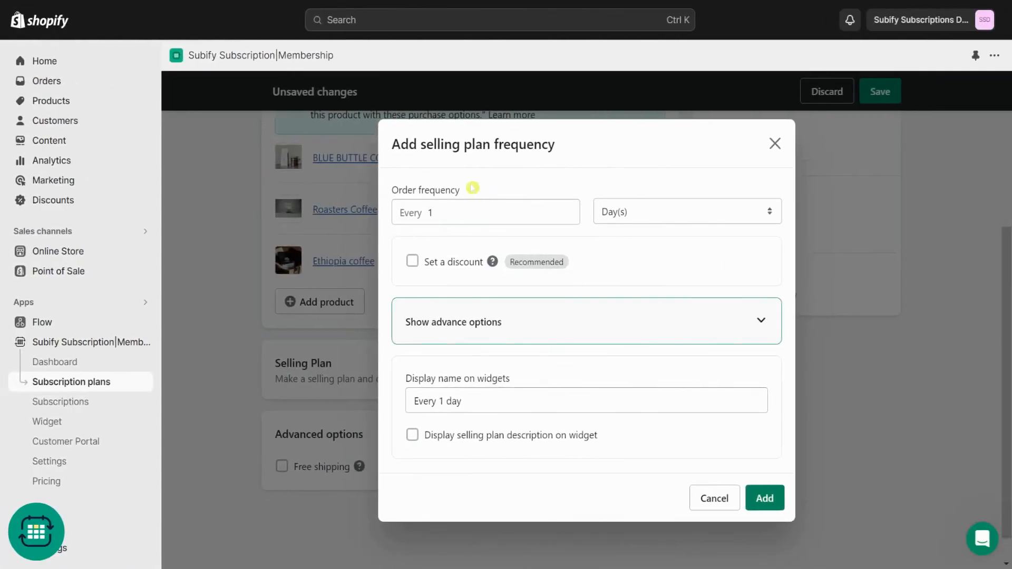
pyautogui.click(570, 208)
pyautogui.write('5')
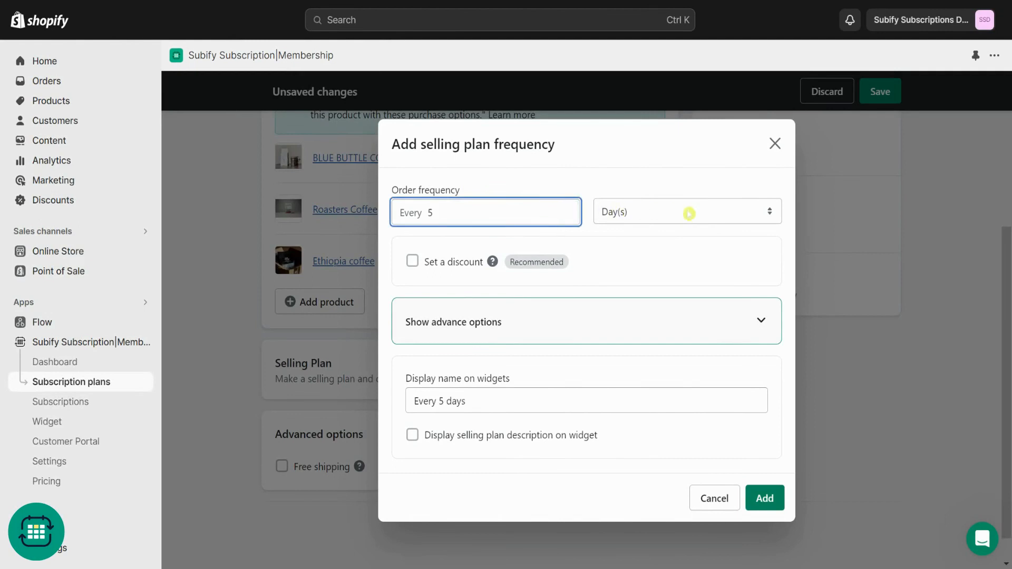
pyautogui.click(686, 211)
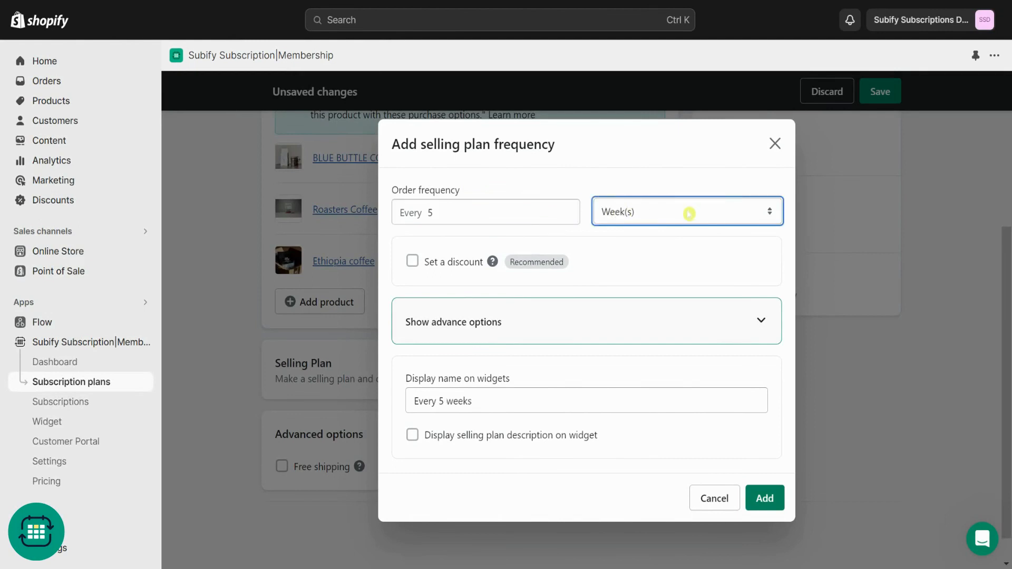
pyautogui.click(686, 210)
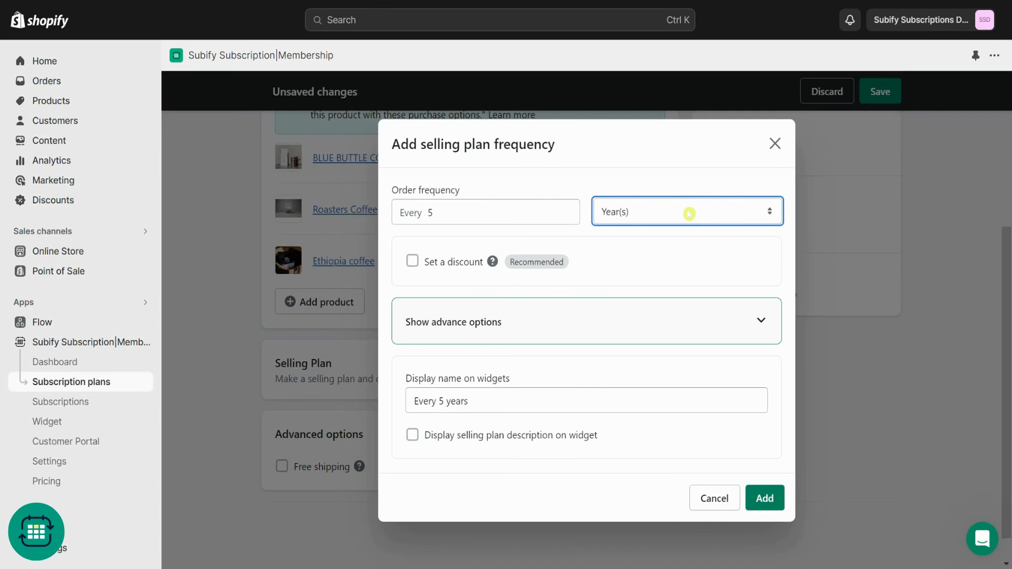
pyautogui.click(686, 211)
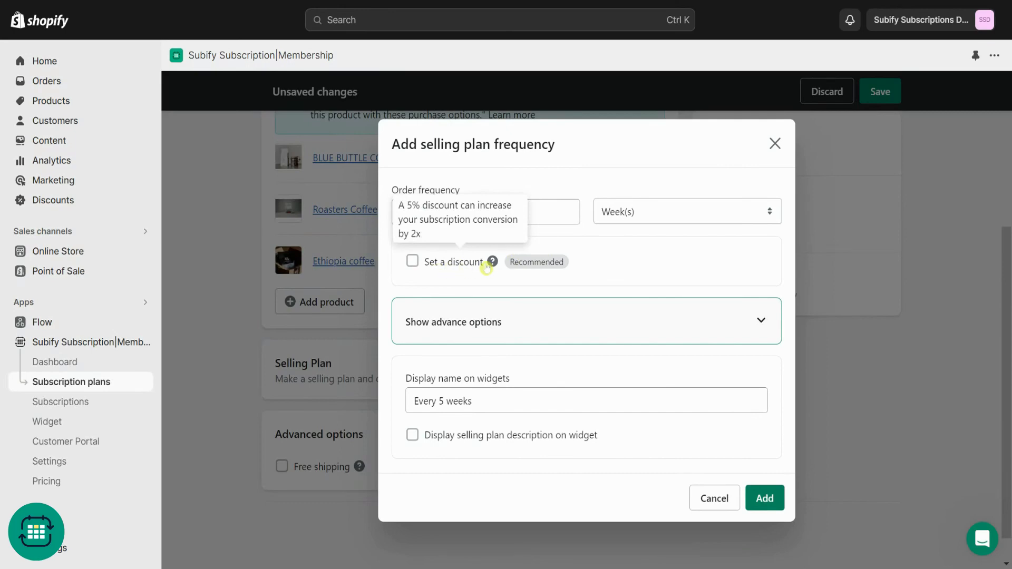
# Enable a discount, trying Percent off and Amount off, then set a New price of $100
pyautogui.click(412, 261)
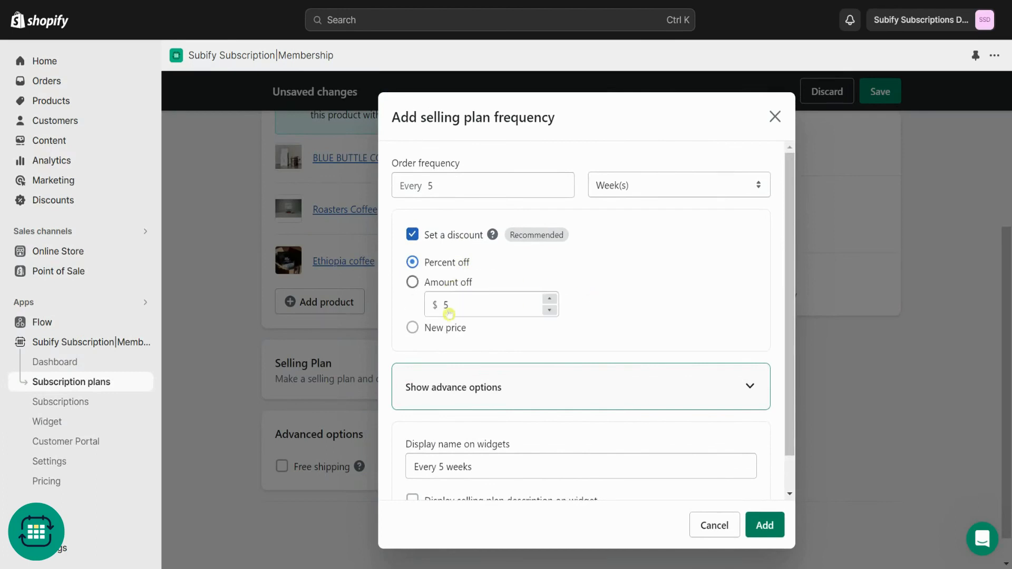
pyautogui.click(412, 302)
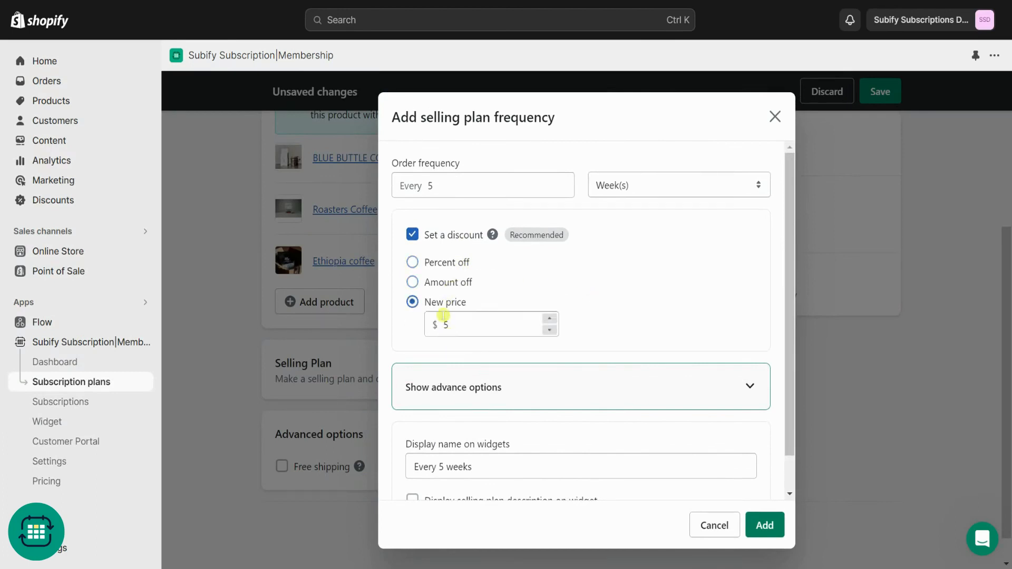
pyautogui.click(412, 263)
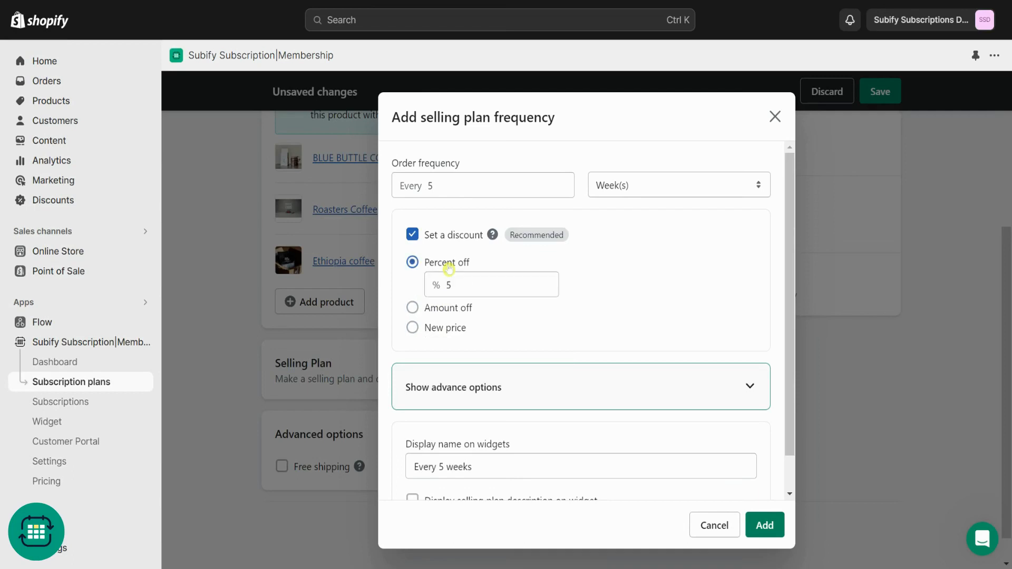
pyautogui.click(490, 284)
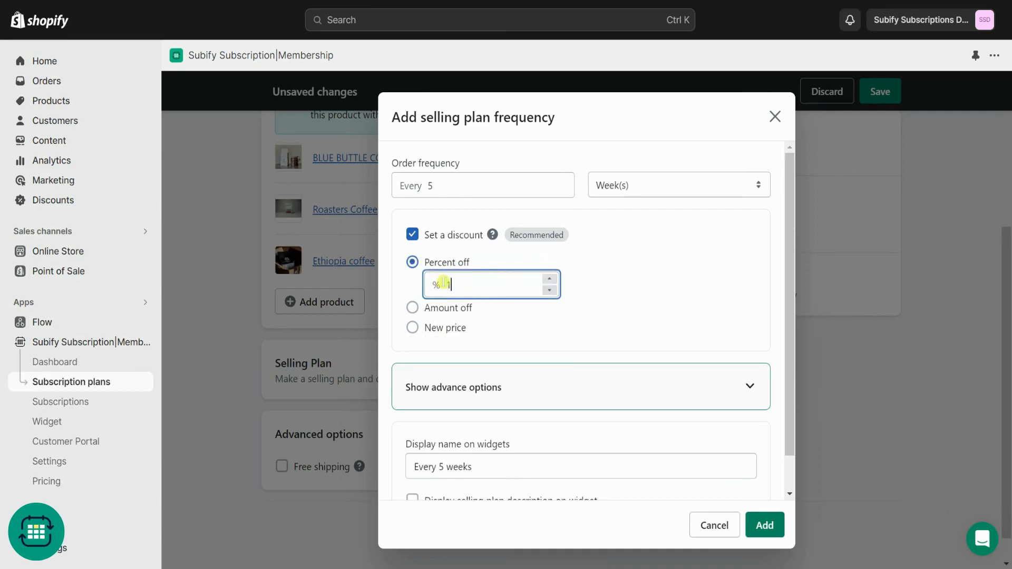
pyautogui.click(412, 285)
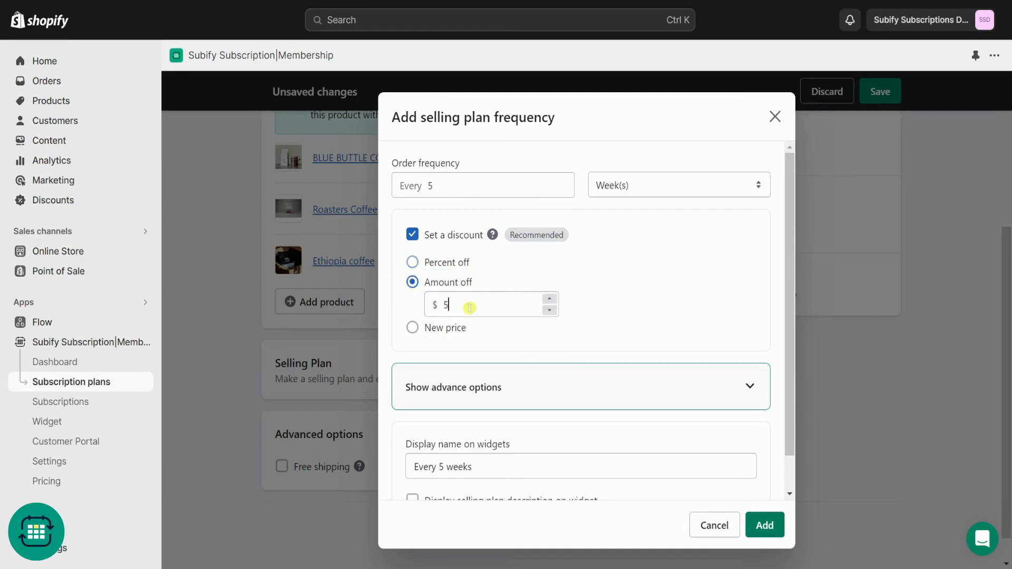
pyautogui.write('0')
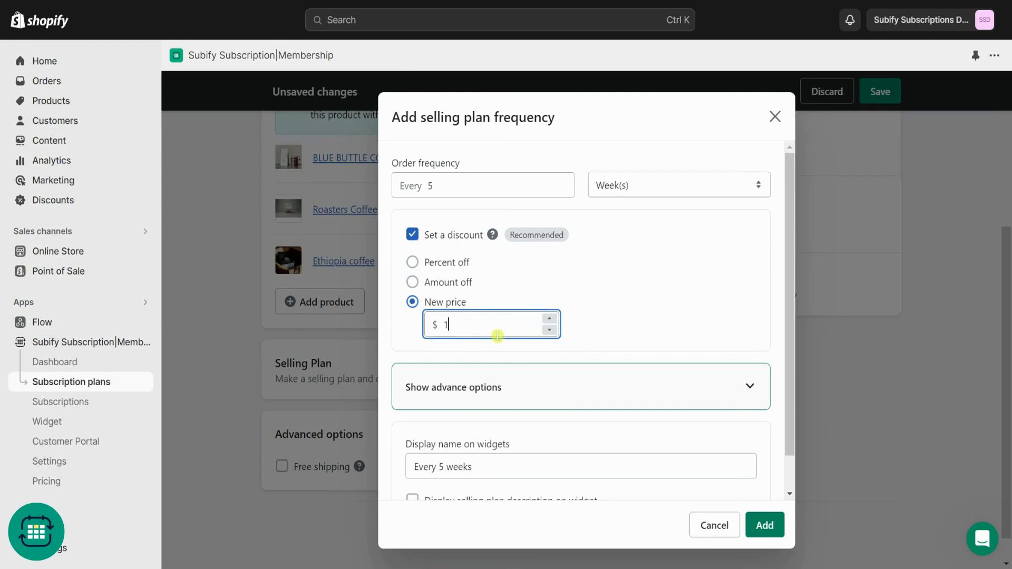
pyautogui.write('00')
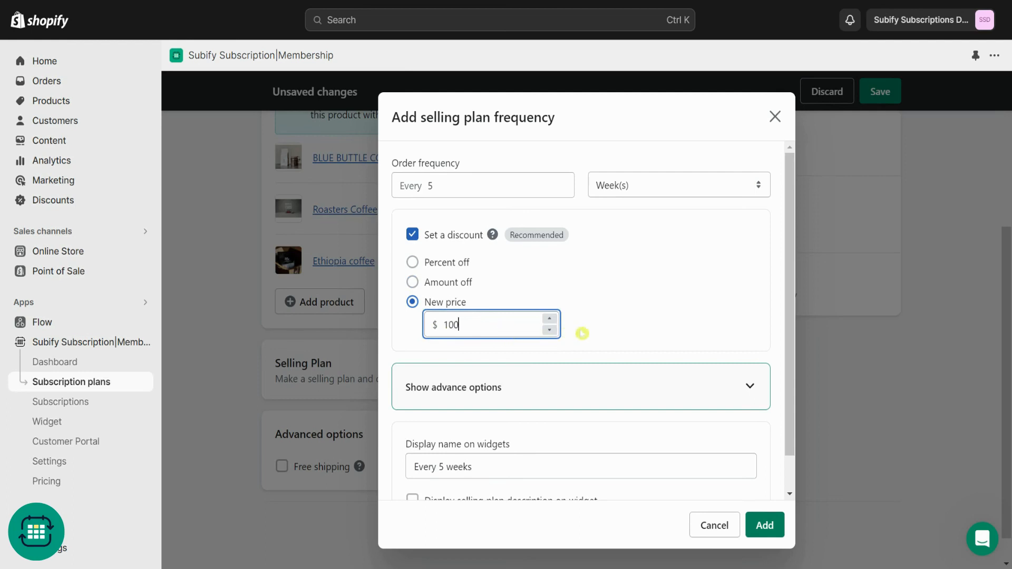
pyautogui.scroll(-3)
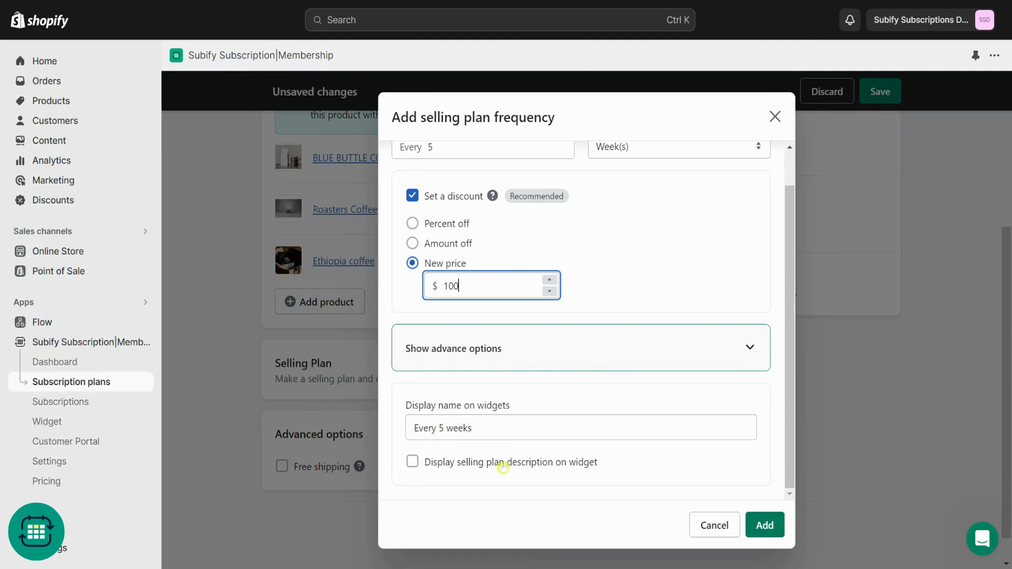
# Show the selling plan description on the widget and set its display name to 'Weekly'
pyautogui.click(412, 462)
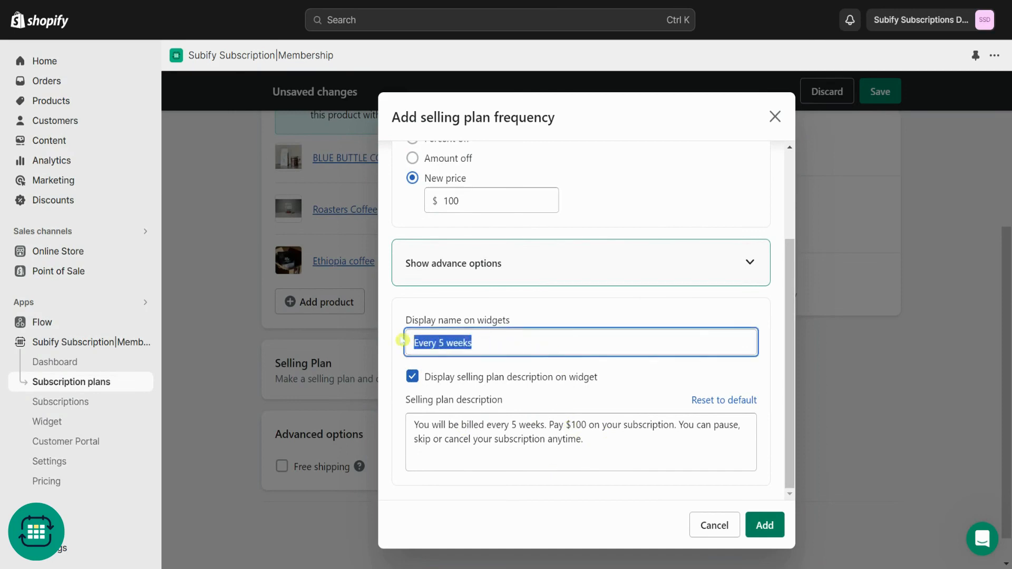
pyautogui.write('Weekly')
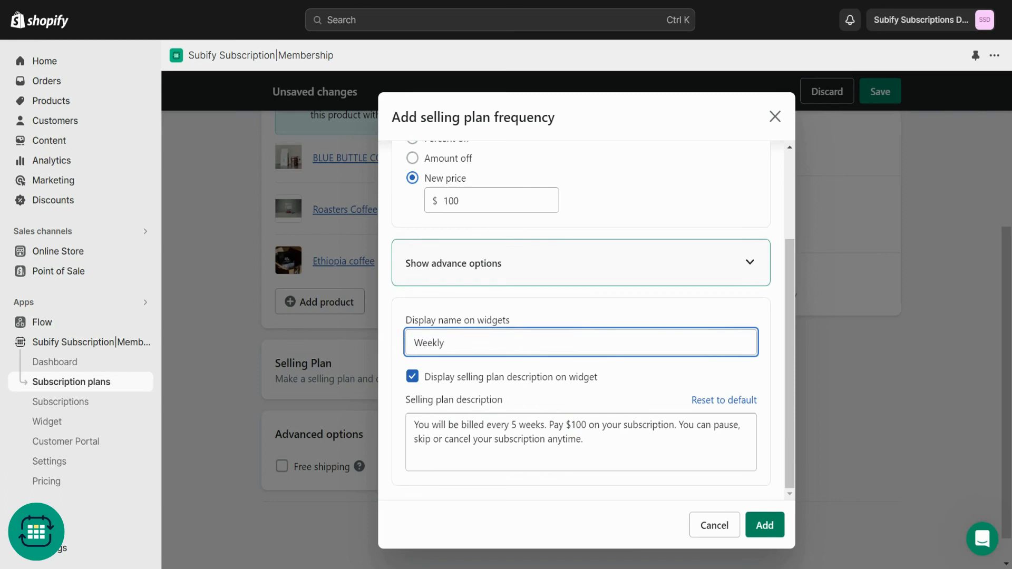
pyautogui.click(580, 441)
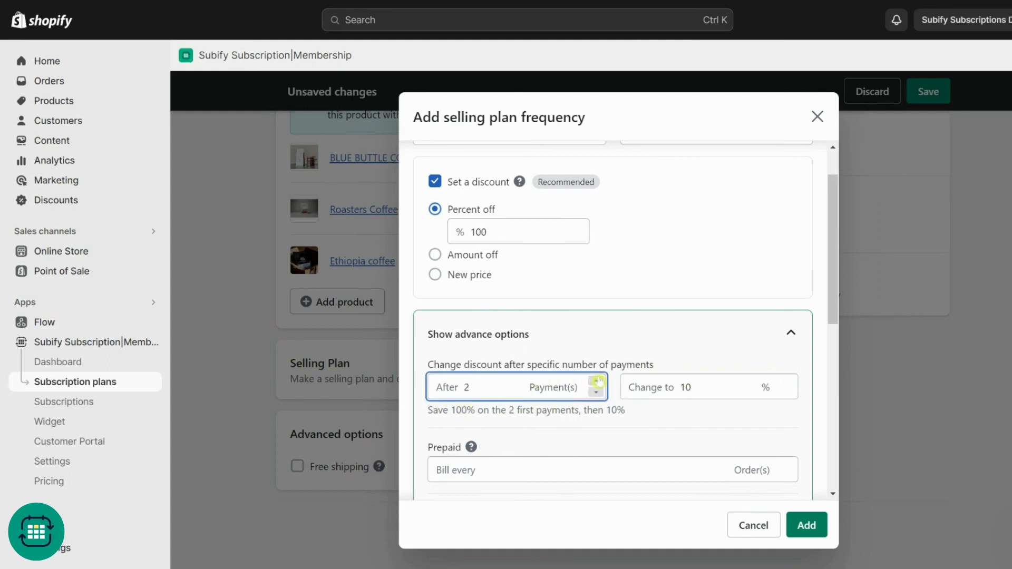
# In the advanced options, set prepaid billing to every 12 orders
pyautogui.click(595, 381)
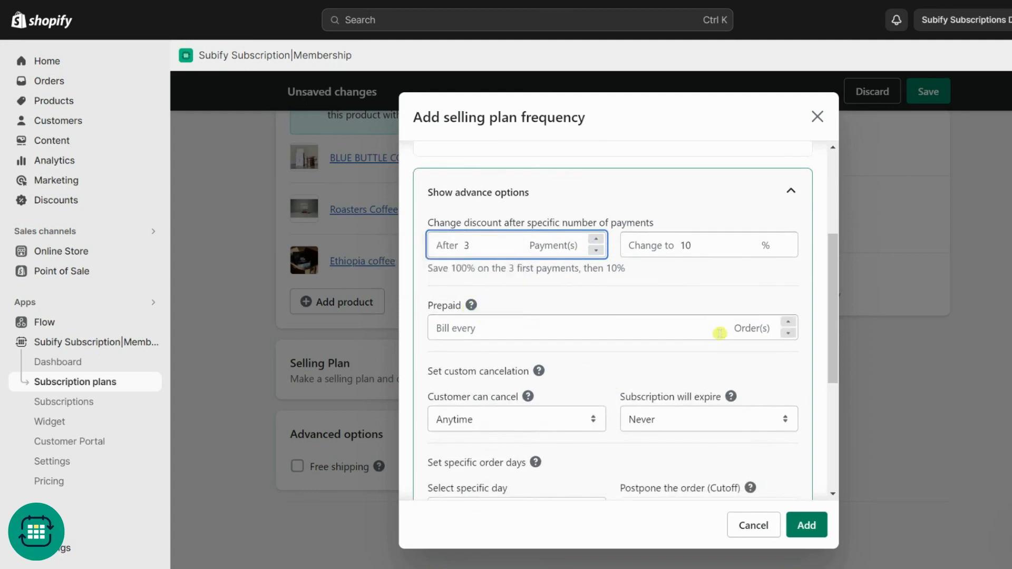
pyautogui.click(787, 322)
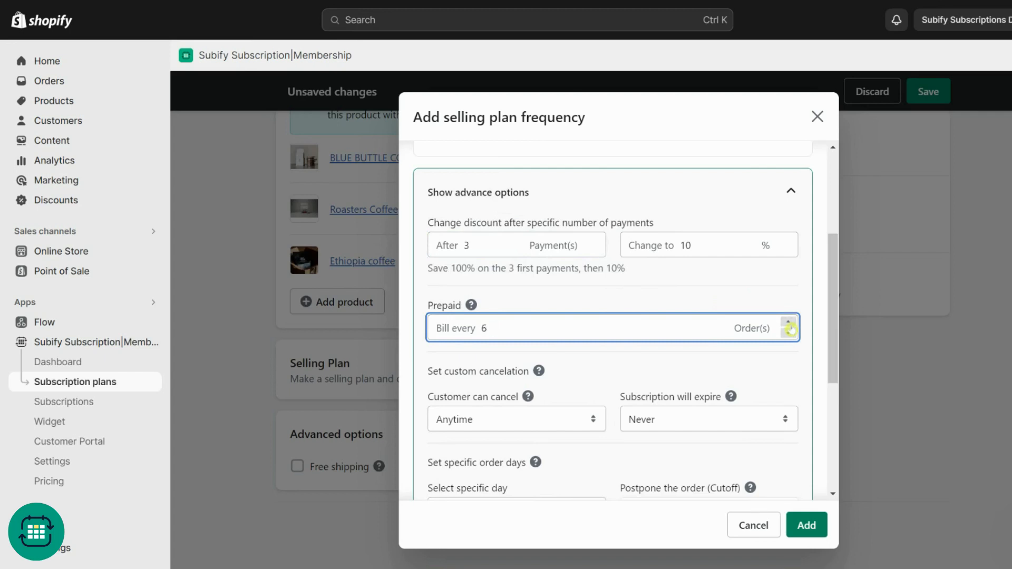
pyautogui.click(789, 324)
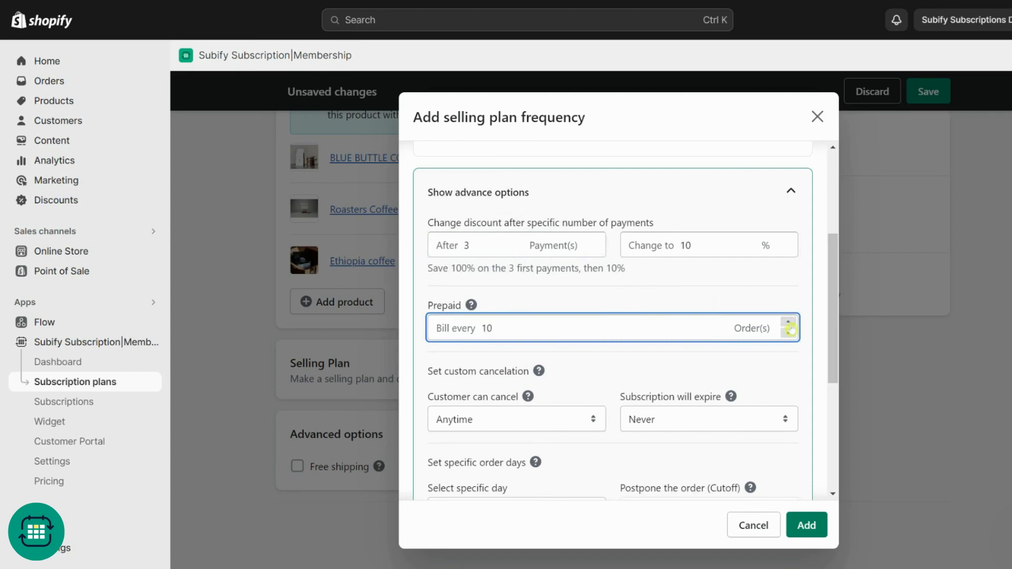
pyautogui.click(789, 322)
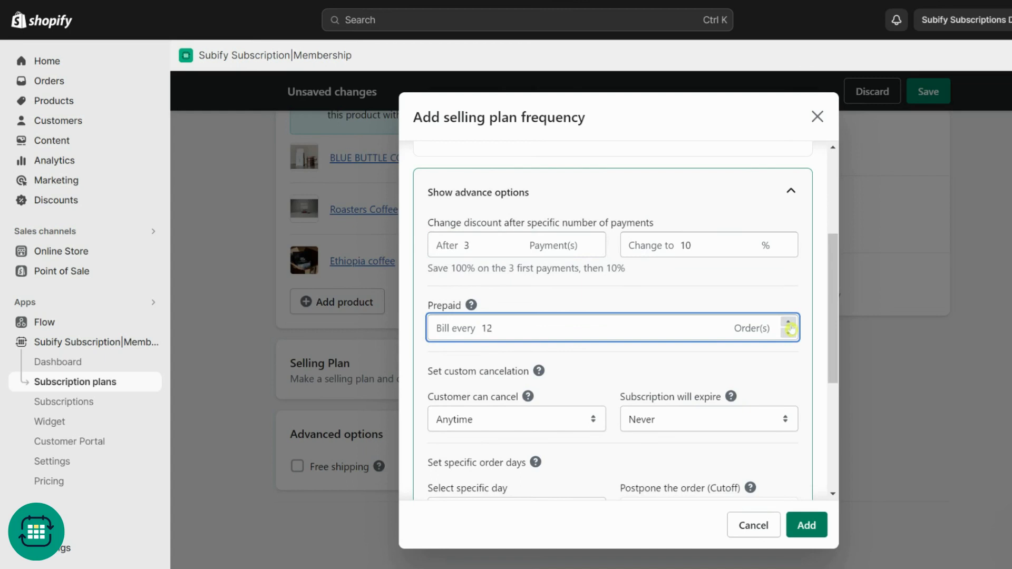
pyautogui.moveTo(536, 371)
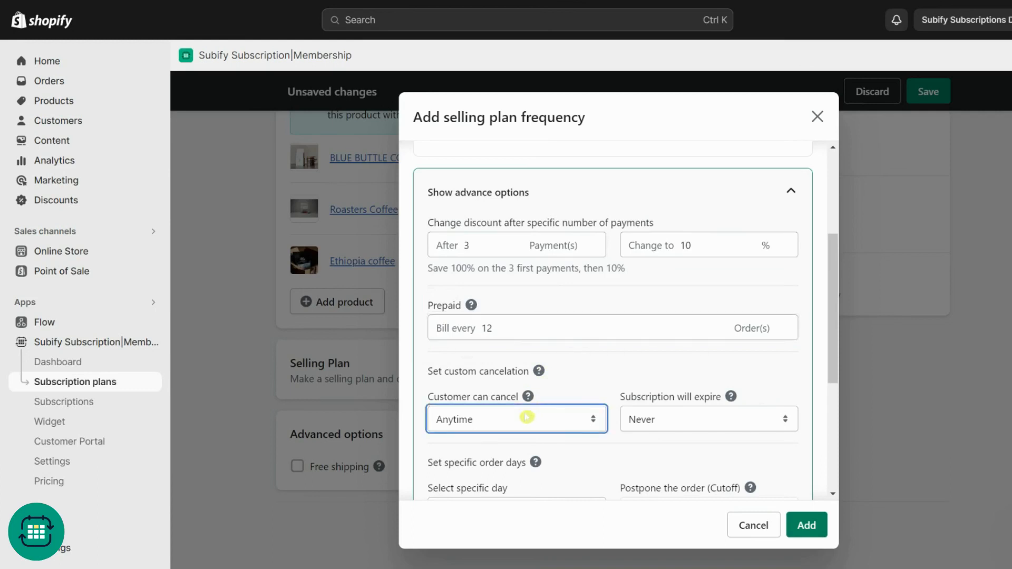
# Allow cancelling after 6 successful payments and expire the subscription after 8 payments
pyautogui.click(515, 418)
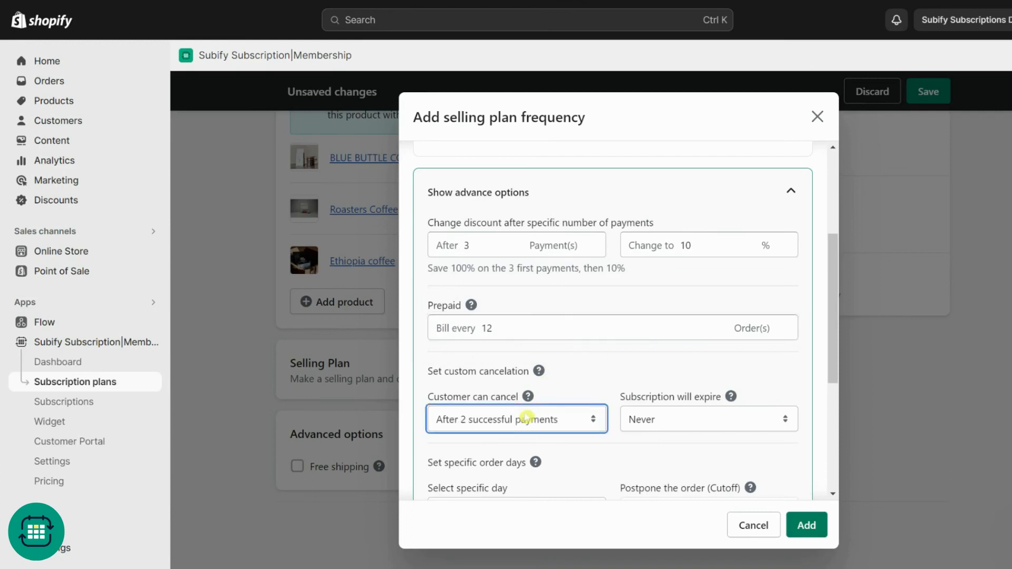
pyautogui.click(517, 419)
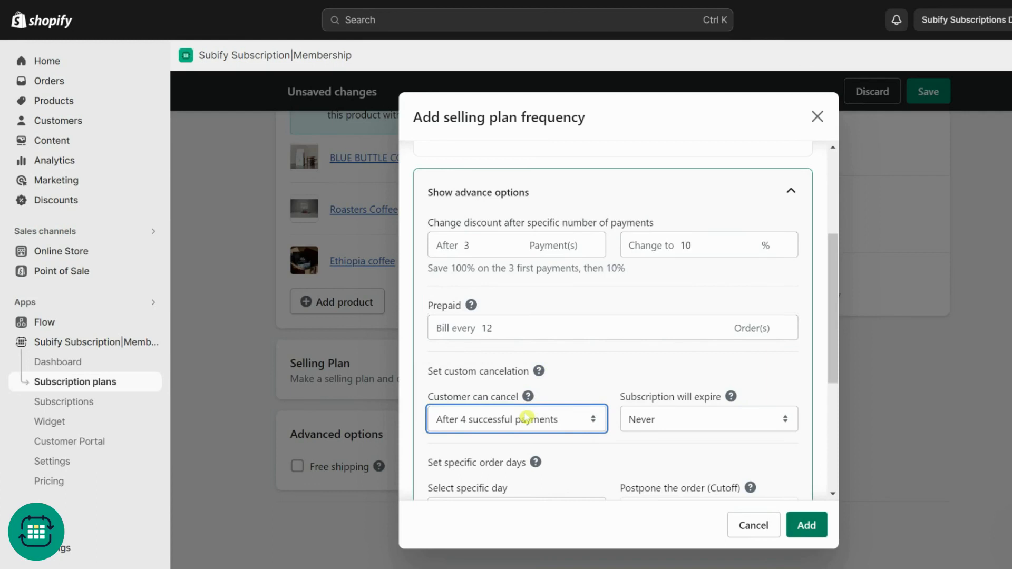
pyautogui.click(515, 419)
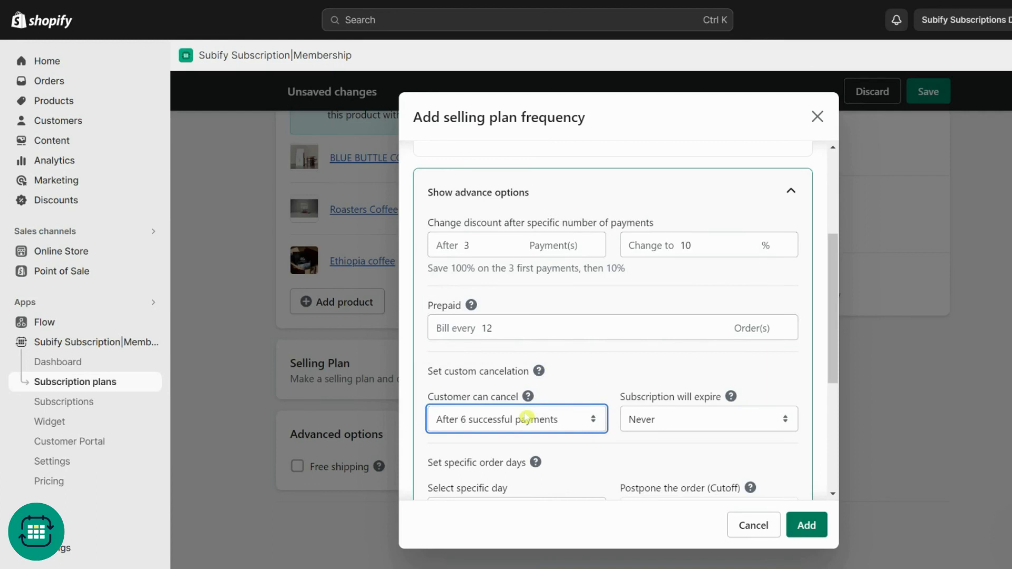
pyautogui.moveTo(729, 397)
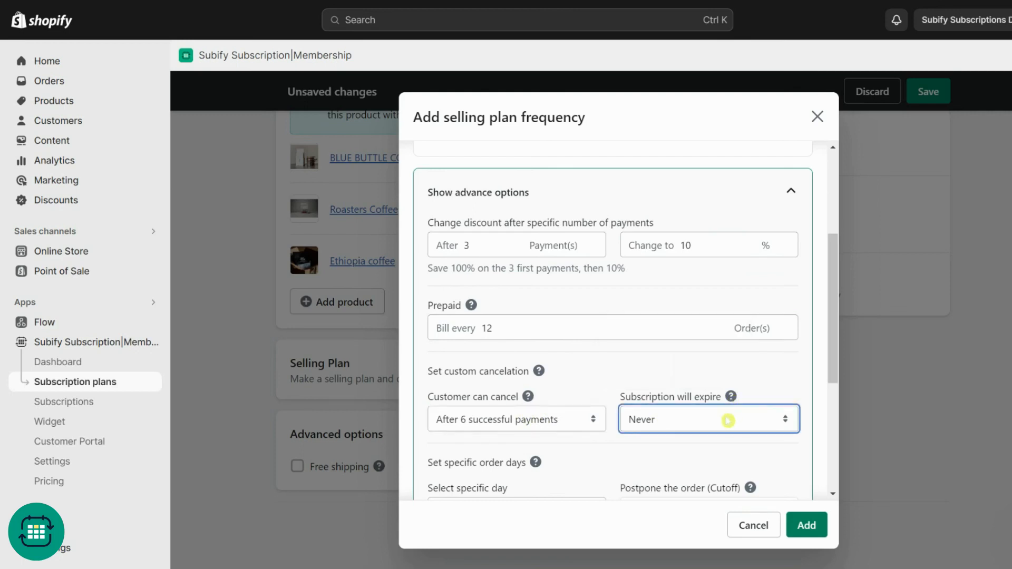
pyautogui.click(707, 418)
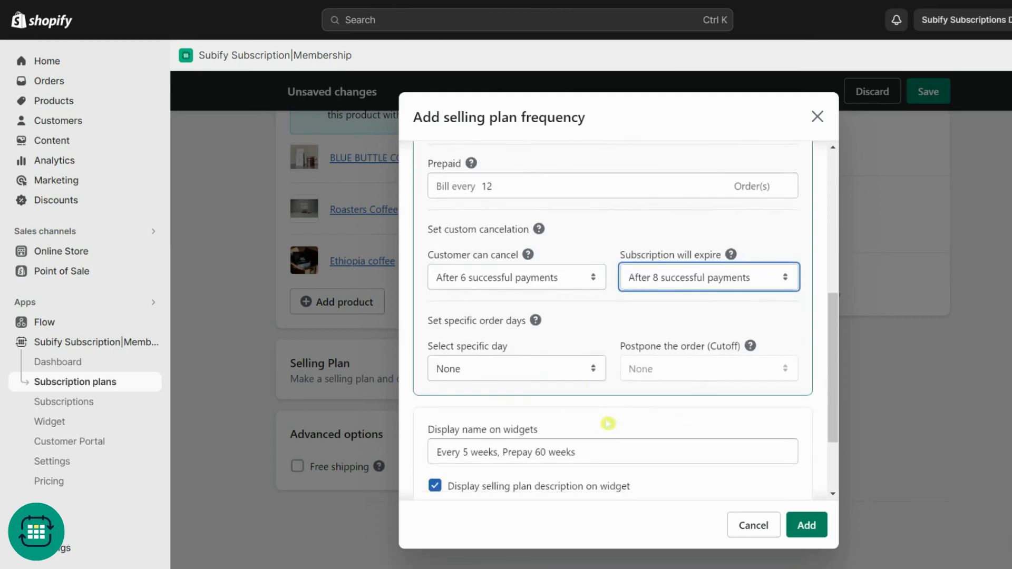
pyautogui.moveTo(535, 321)
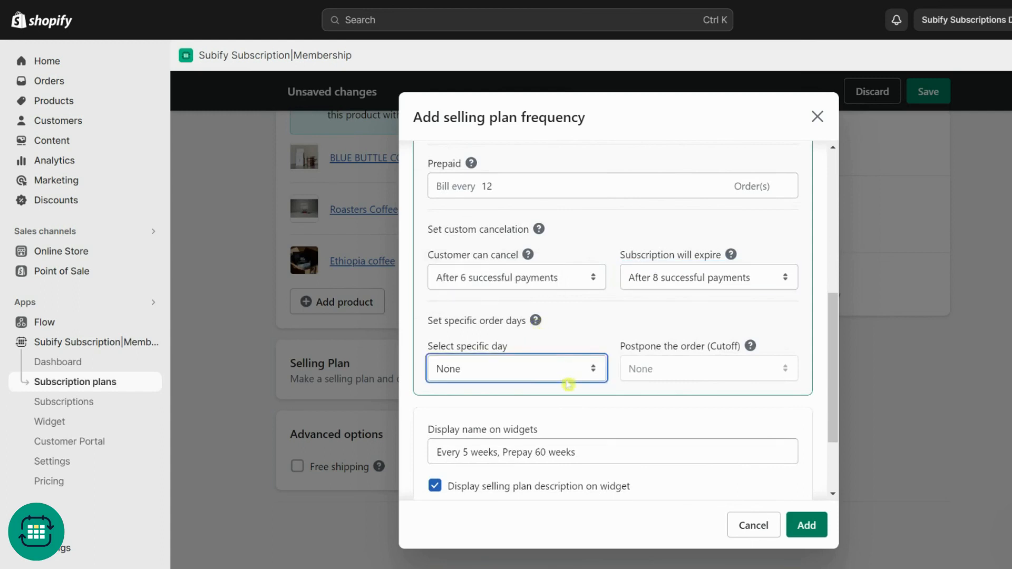
# Schedule orders for Tuesday with the postponement cutoff set to None
pyautogui.click(515, 368)
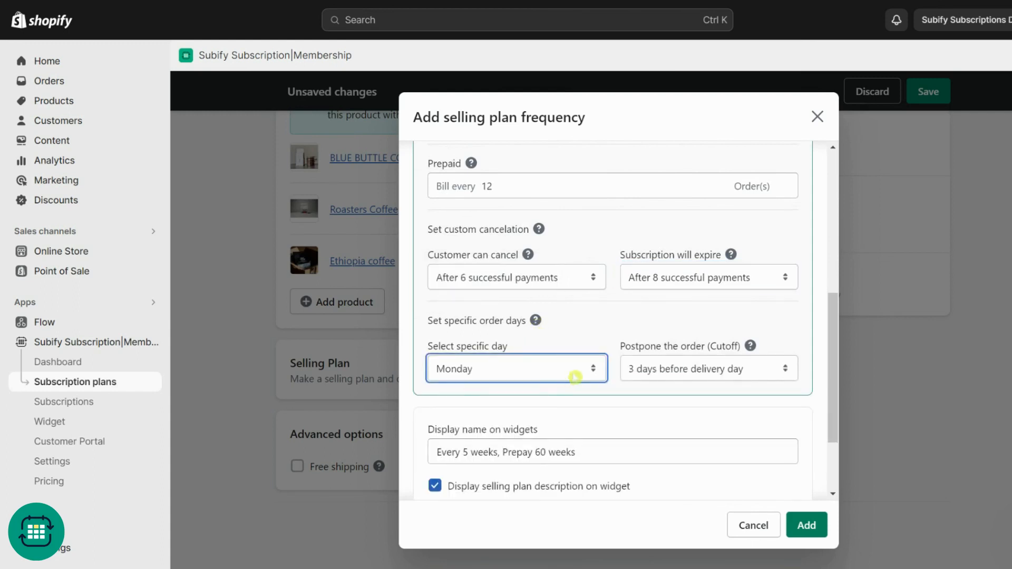
pyautogui.click(516, 369)
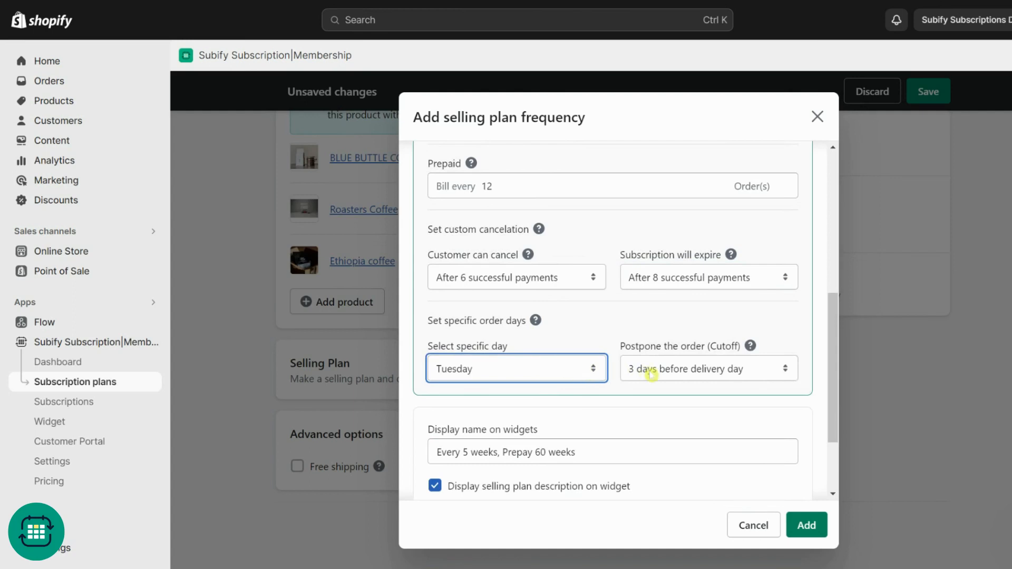
pyautogui.click(706, 368)
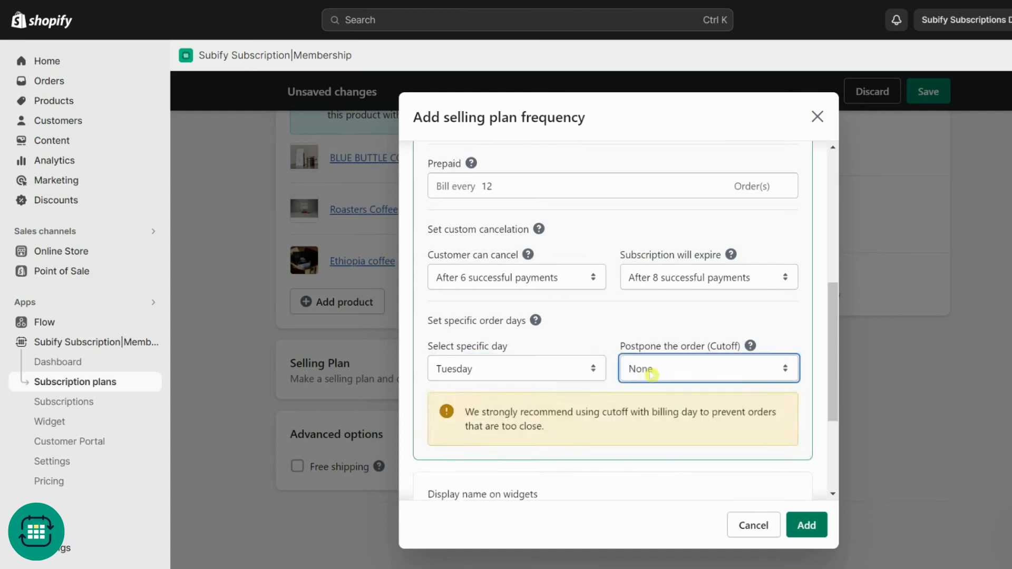
pyautogui.moveTo(658, 373)
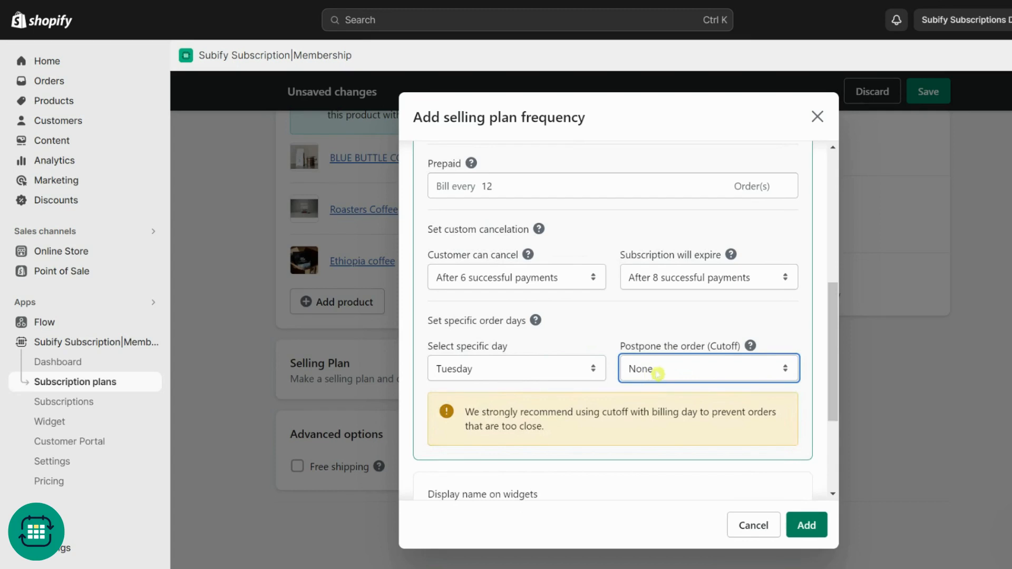
pyautogui.moveTo(643, 372)
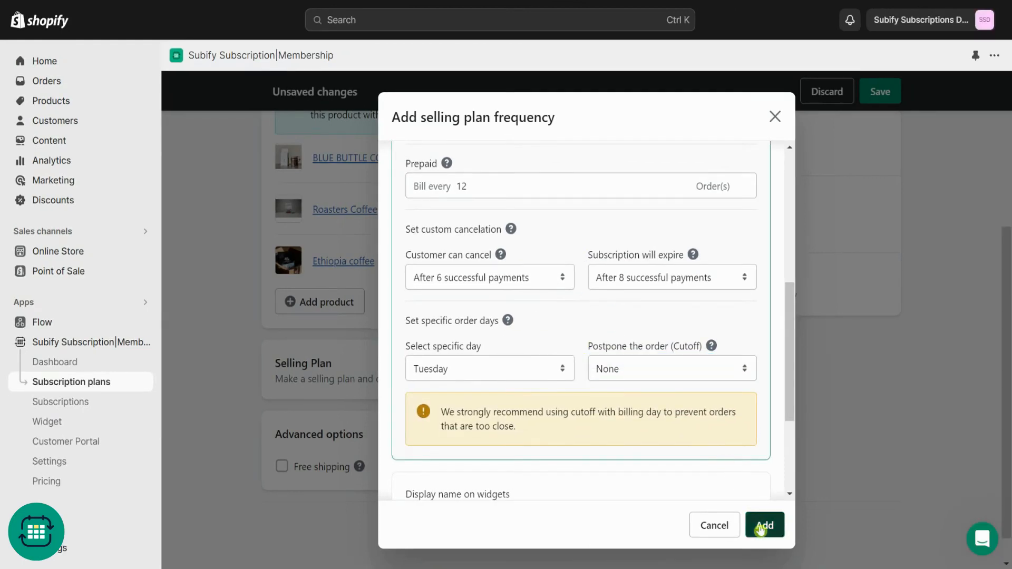
# Add the Every 5 weeks, Prepay 60 weeks selling plan, then add a second Every 1 day selling plan
pyautogui.click(764, 525)
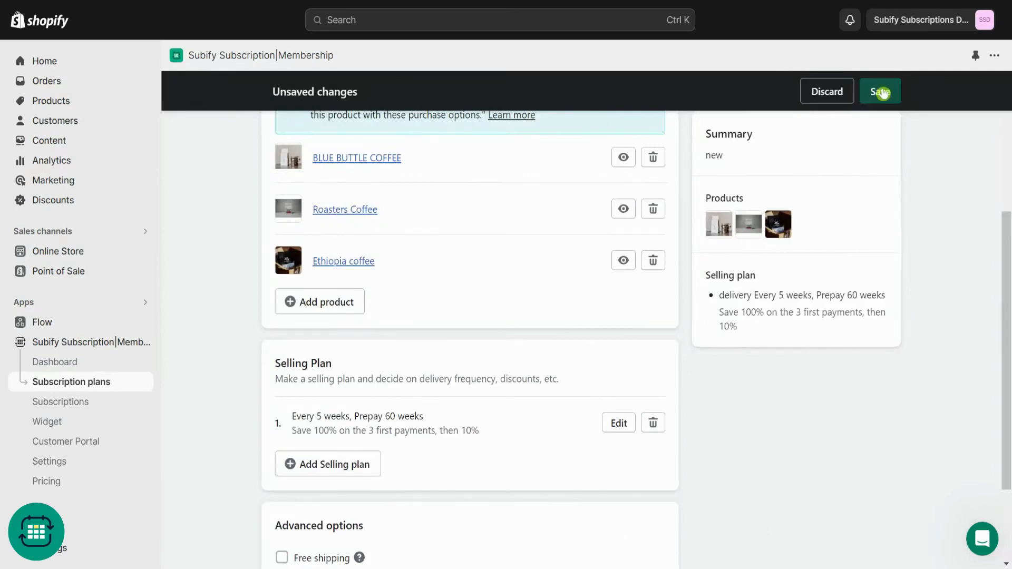
pyautogui.click(326, 464)
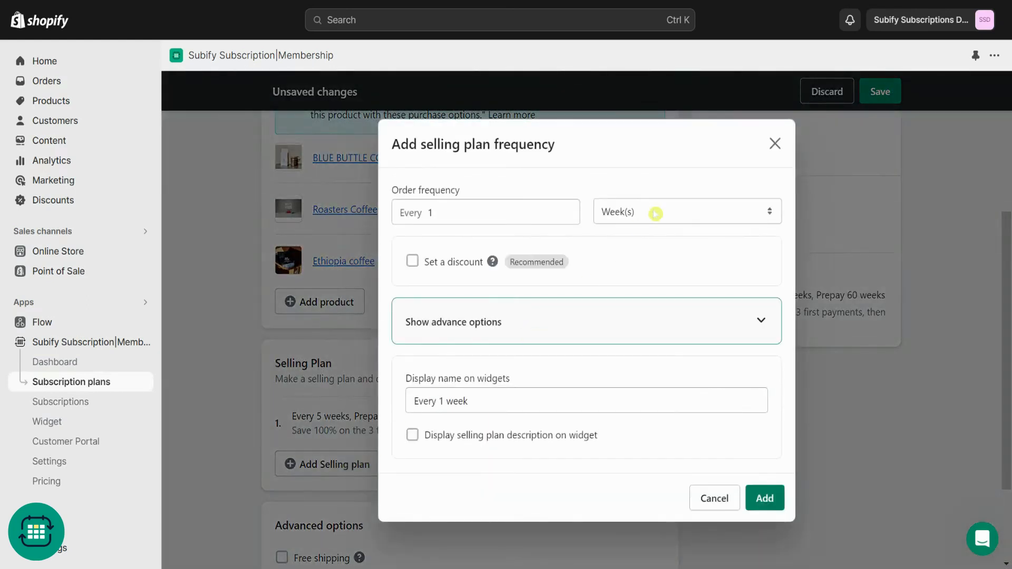
pyautogui.click(765, 499)
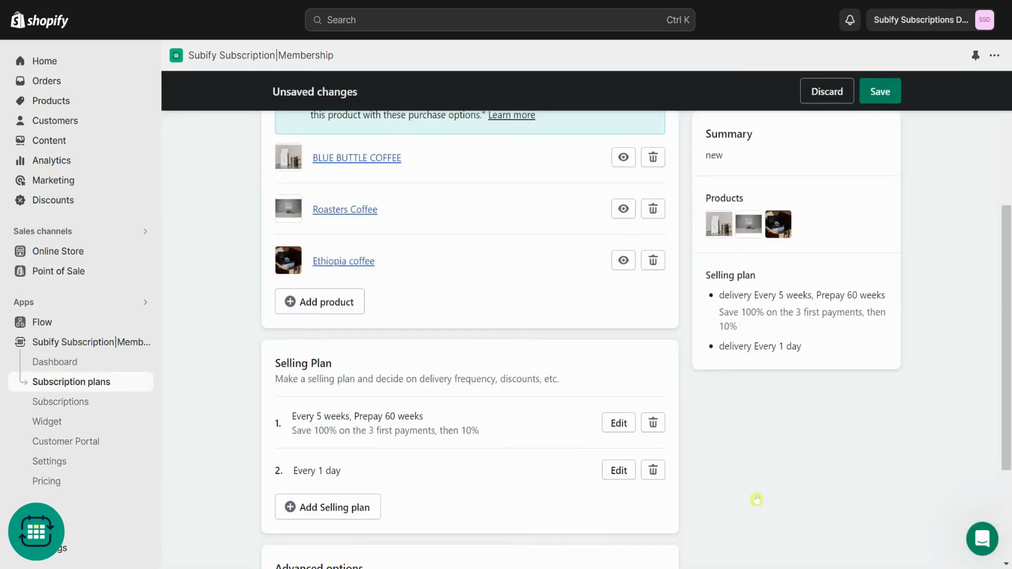
pyautogui.scroll(-3)
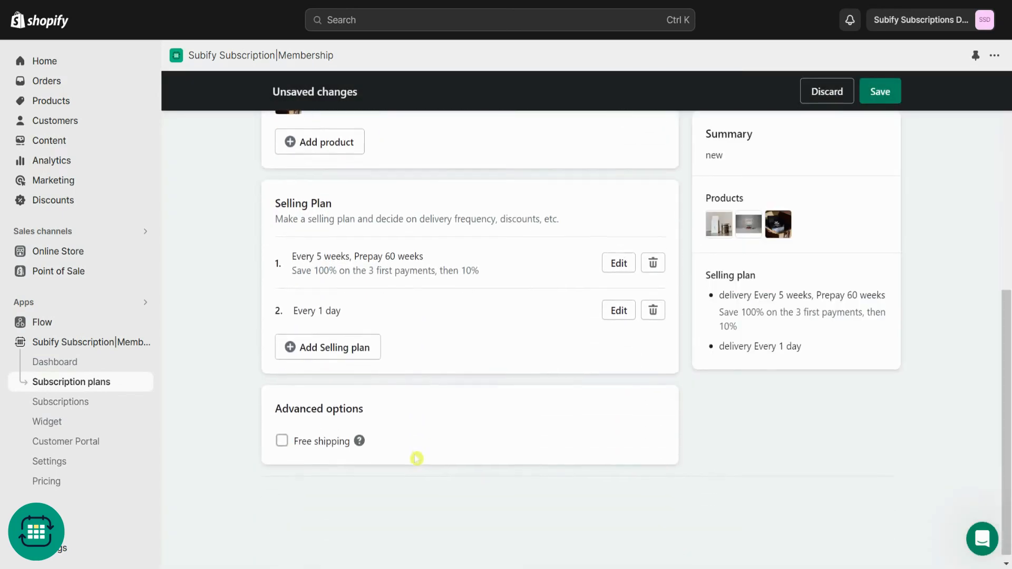
pyautogui.moveTo(360, 441)
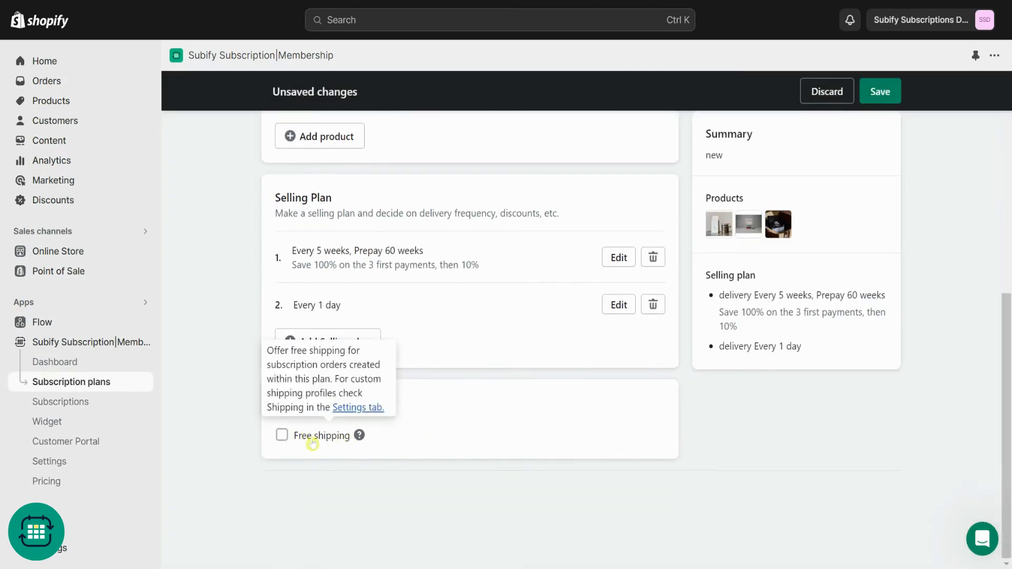
pyautogui.click(281, 435)
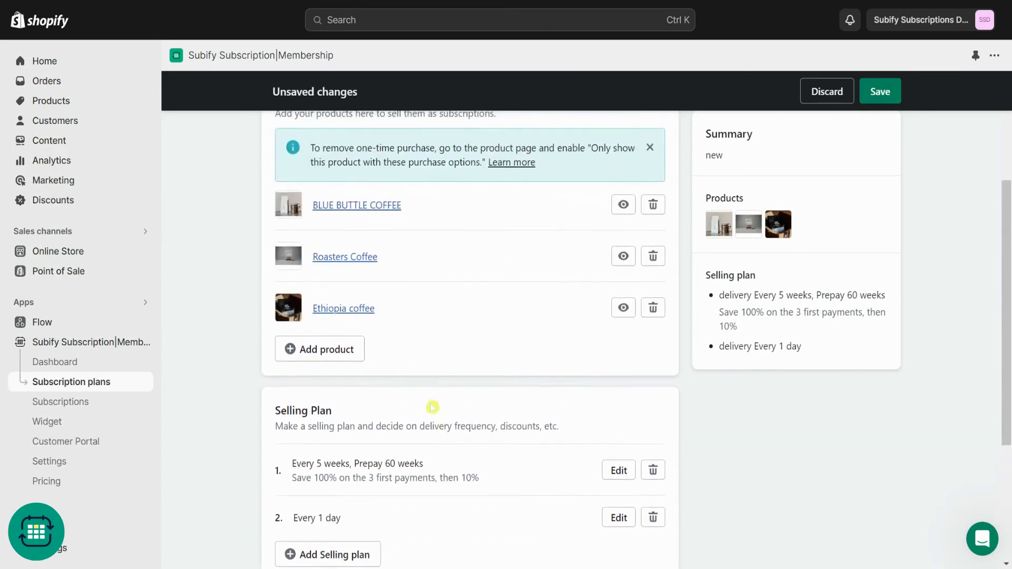
pyautogui.moveTo(390, 248)
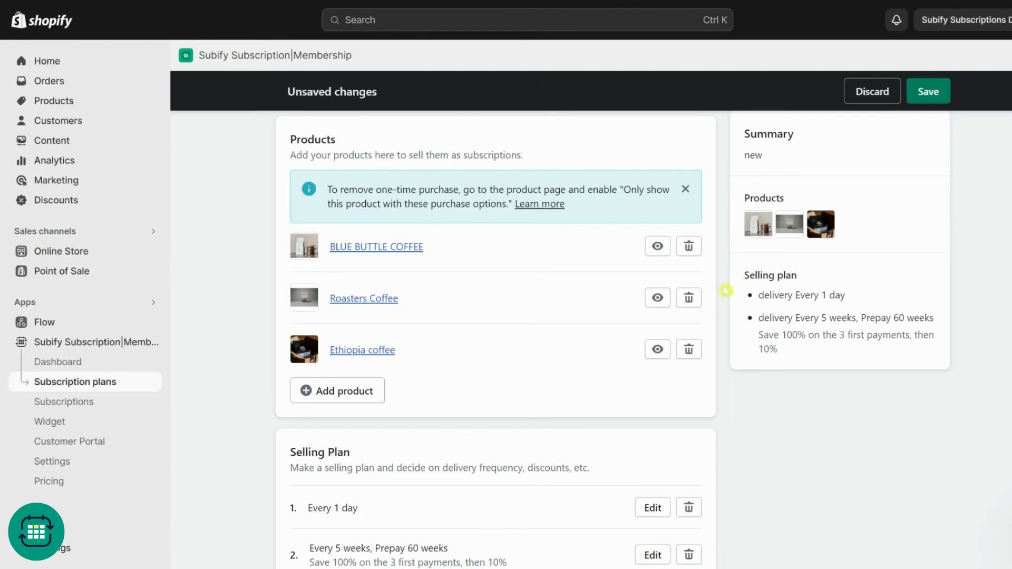
# Save the 'new' subscription plan and preview Roasters Coffee in the online store
pyautogui.click(928, 90)
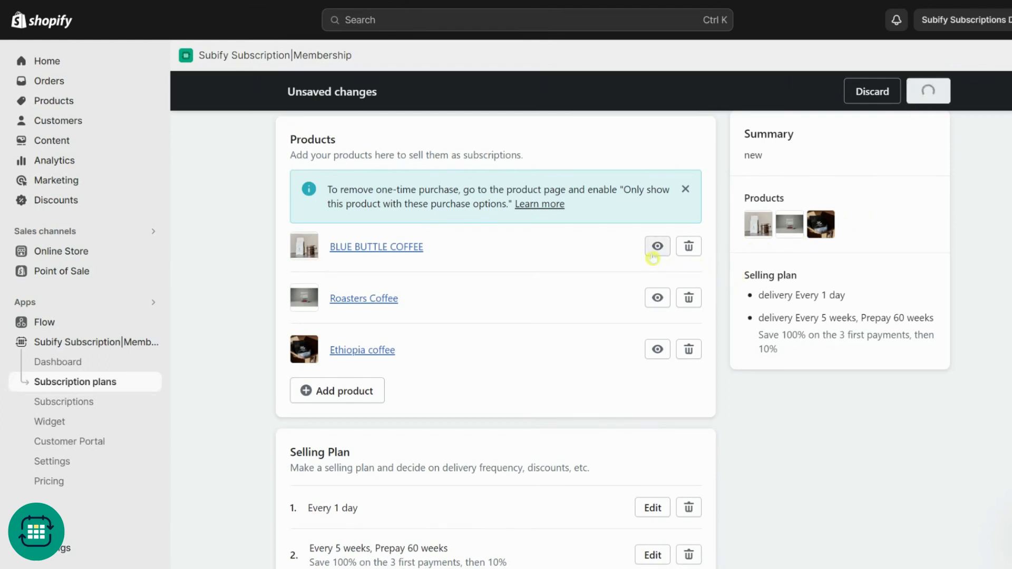
pyautogui.click(927, 90)
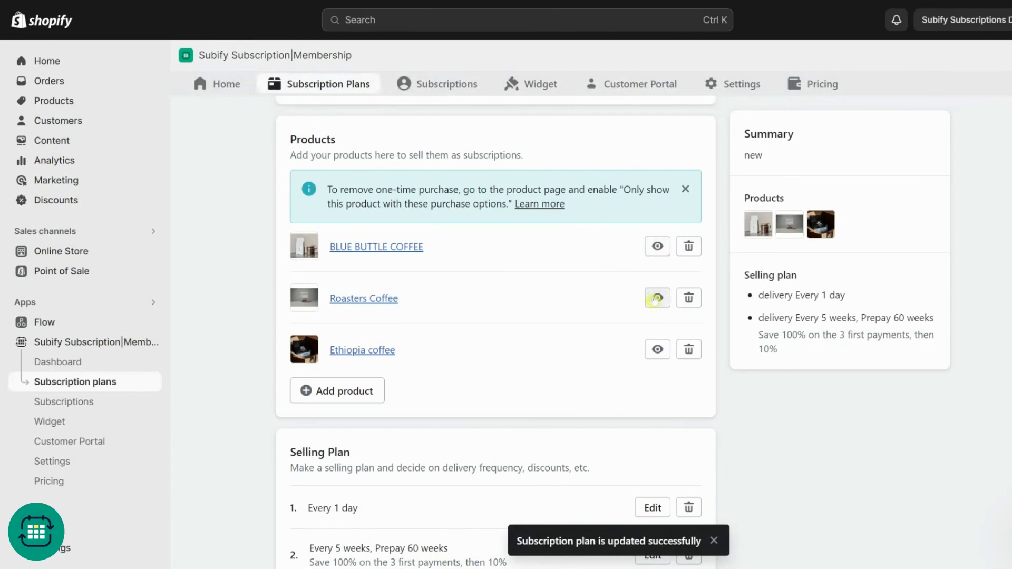
pyautogui.moveTo(656, 349)
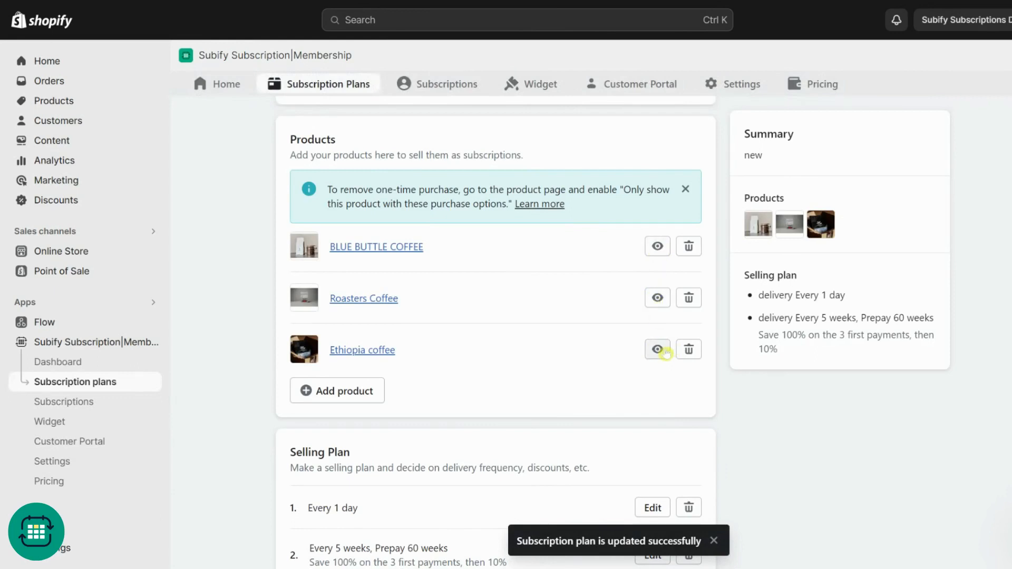
pyautogui.click(688, 245)
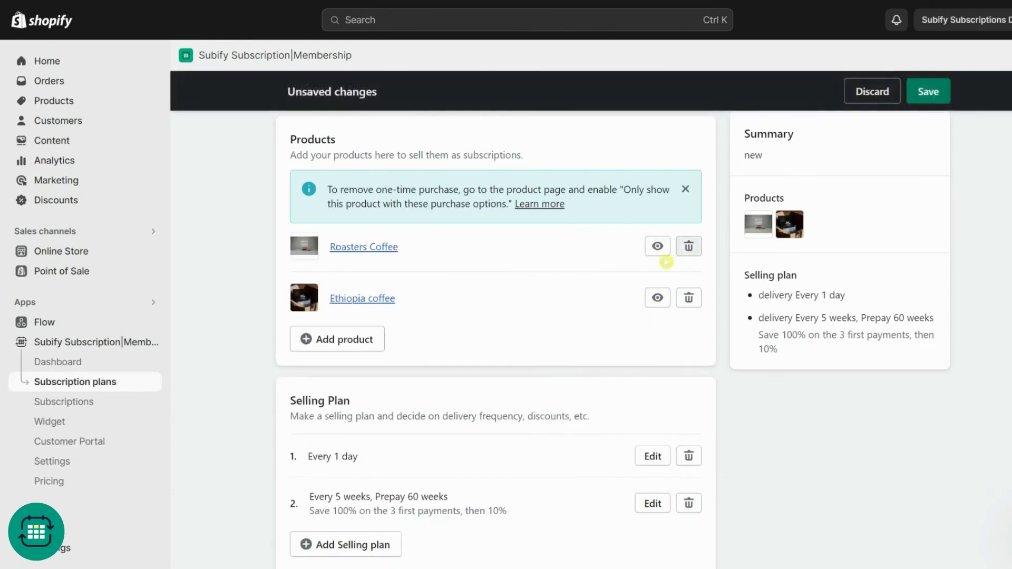
pyautogui.click(336, 339)
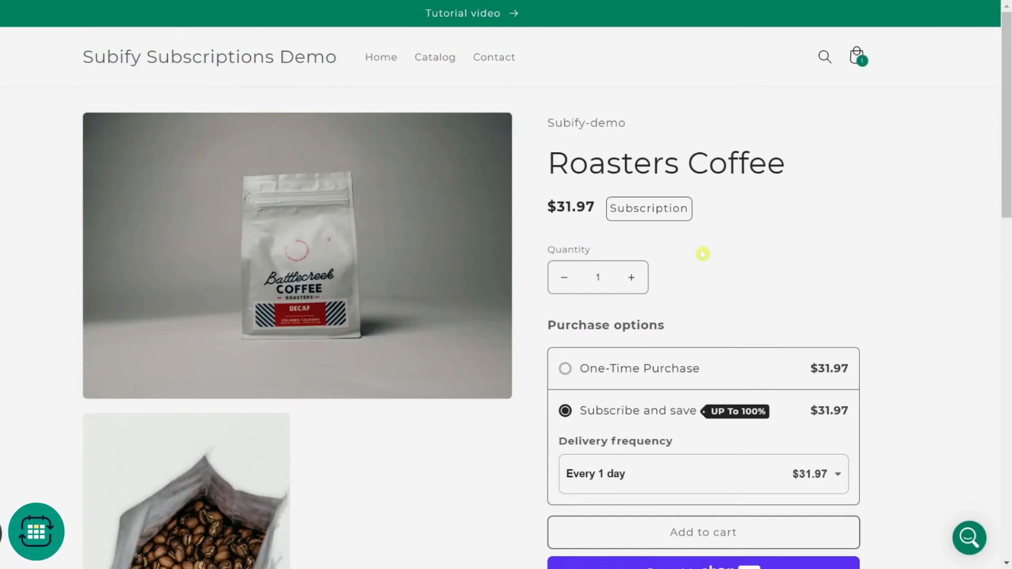
pyautogui.moveTo(649, 334)
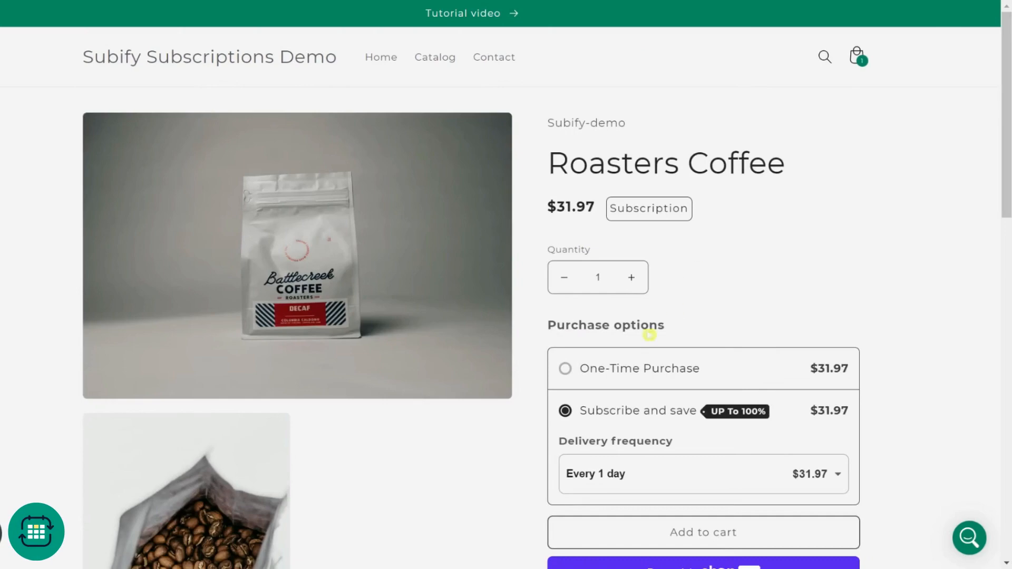
# Select the Every 5 weeks, Prepay 60 weeks delivery frequency to show $0.00 for the first payments
pyautogui.scroll(-3)
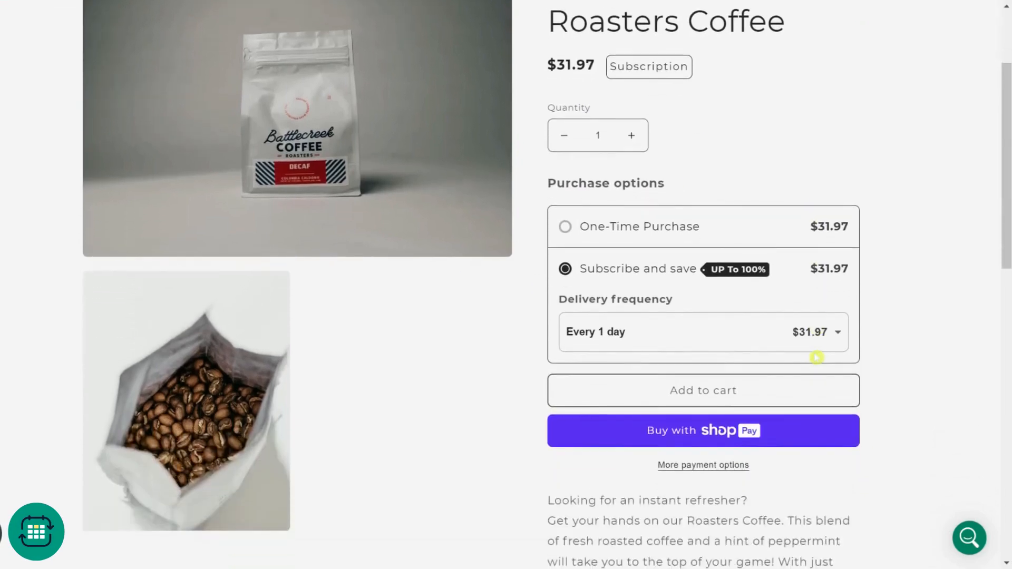
pyautogui.click(835, 332)
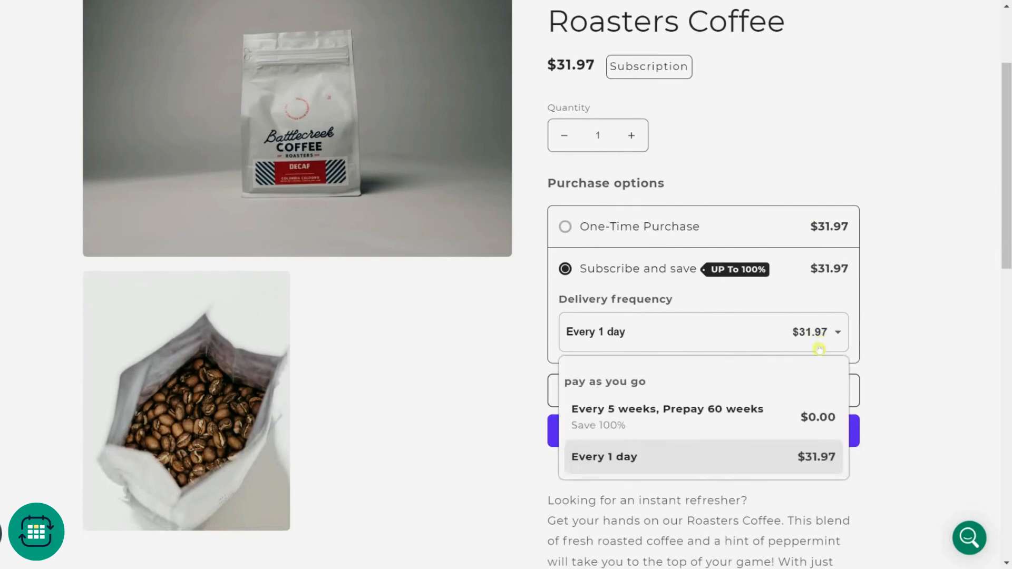
pyautogui.click(666, 417)
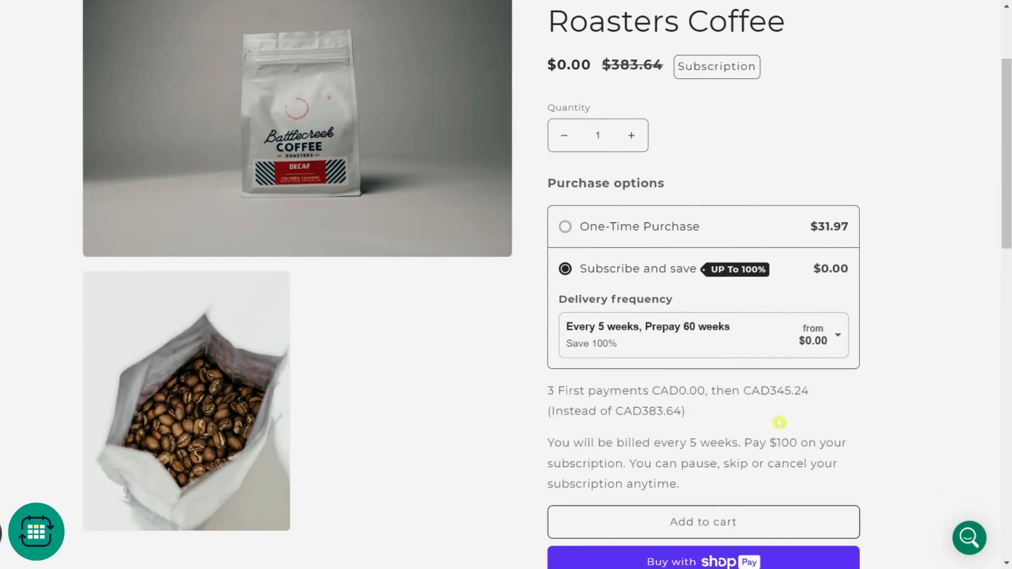